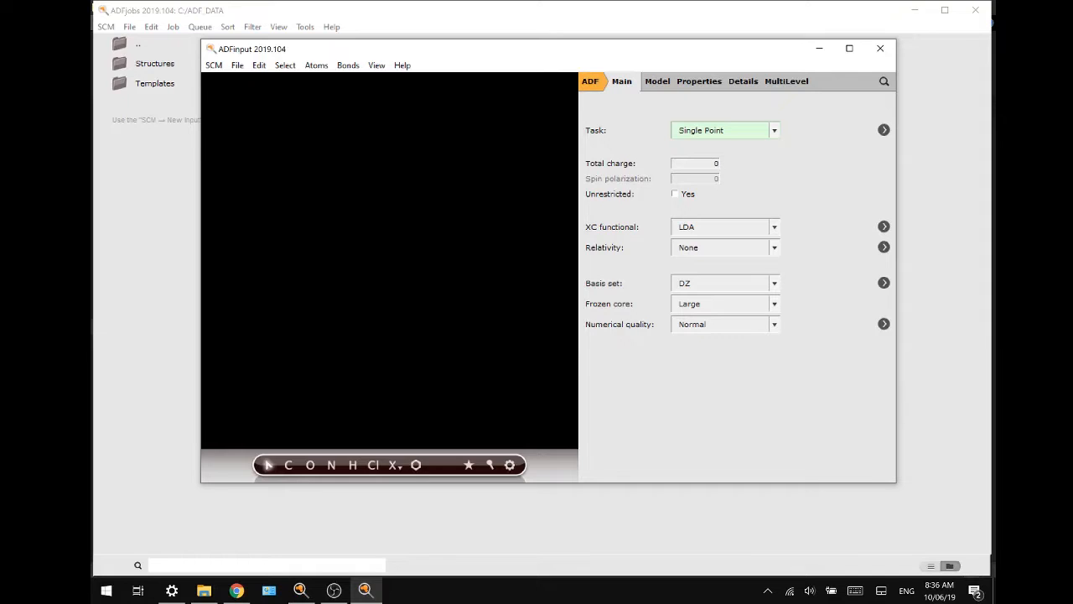
mouse_move(503, 282)
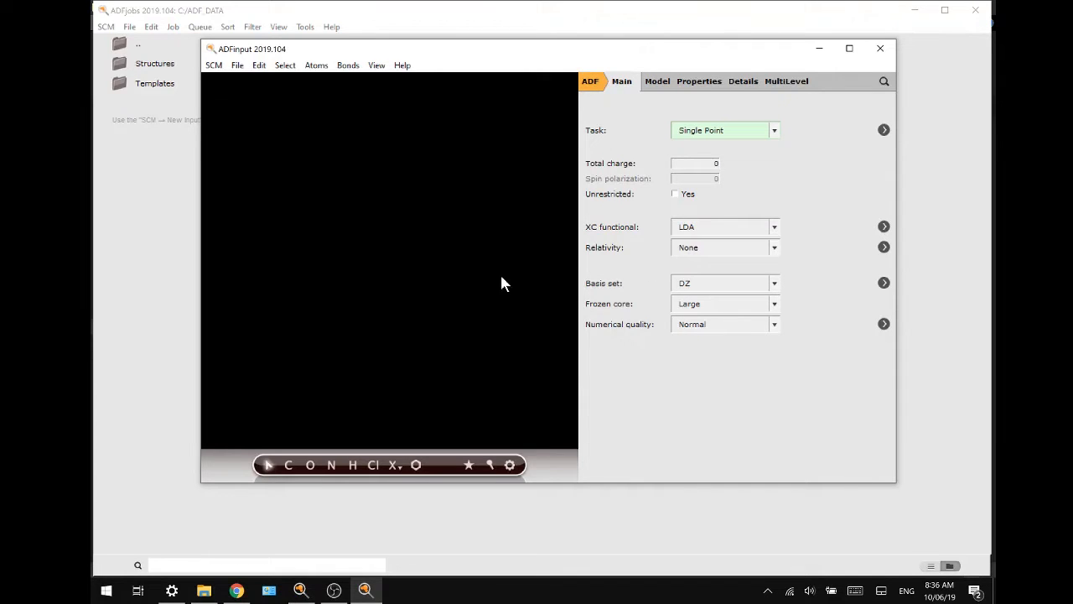
mouse_move(701, 180)
type("anthracene")
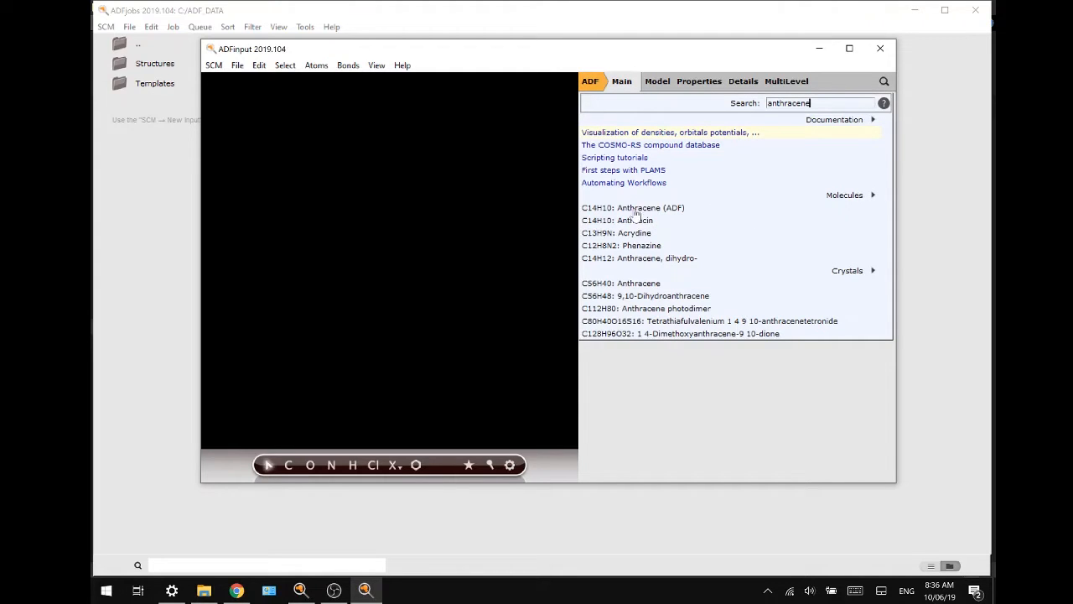
Pick C14H10: Anthracene (ADF) from the search results and return to the Main settings.
left_click(632, 208)
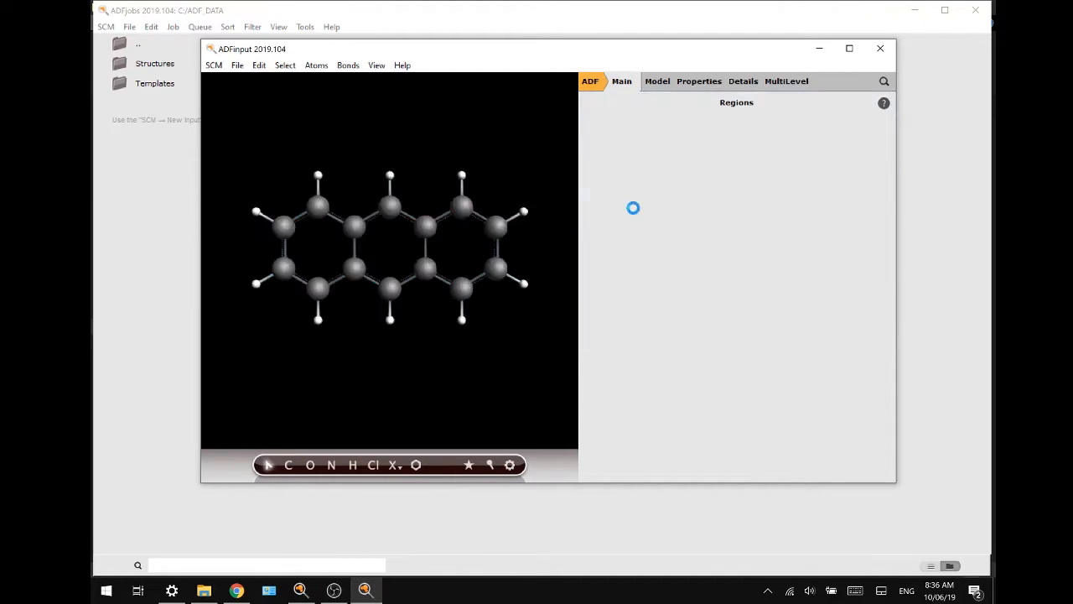
left_click(658, 80)
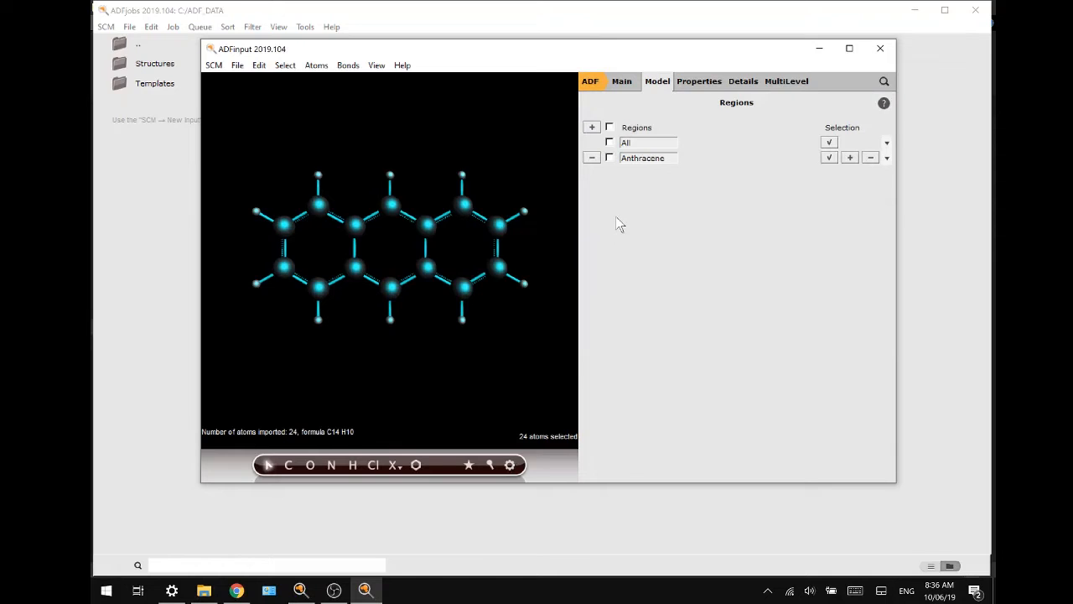
left_click(620, 81)
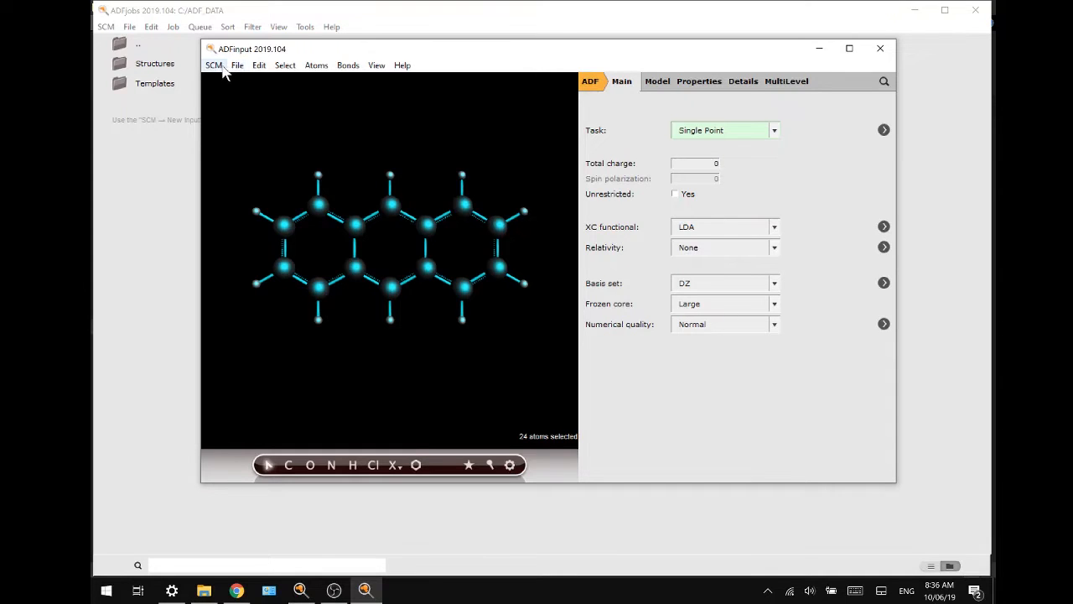
Save the job under the new name 'anthracene' via File > Save As.
left_click(238, 63)
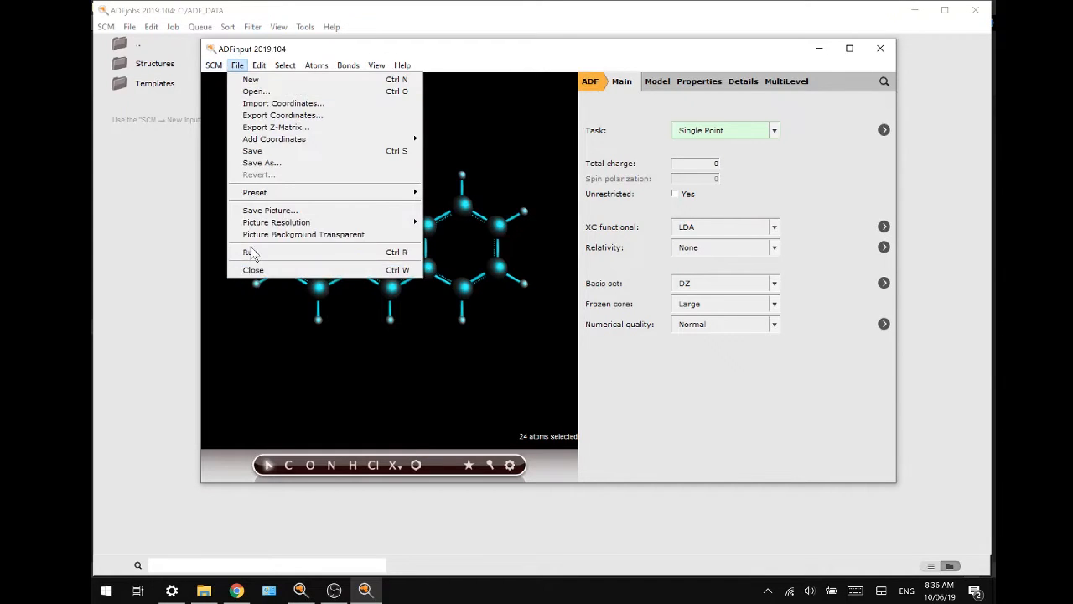
left_click(262, 163)
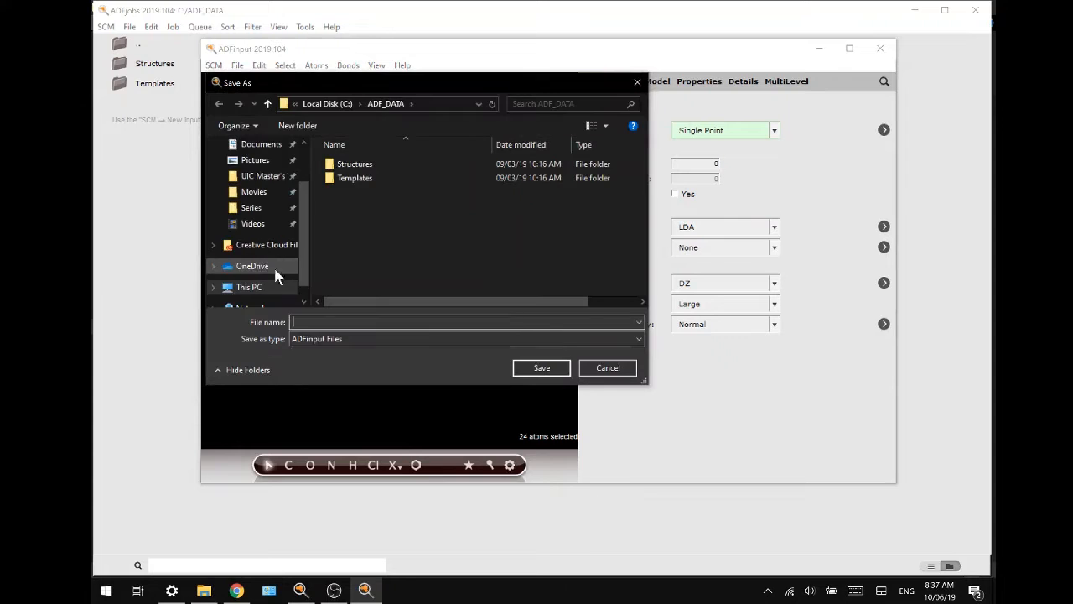
type("anthracene")
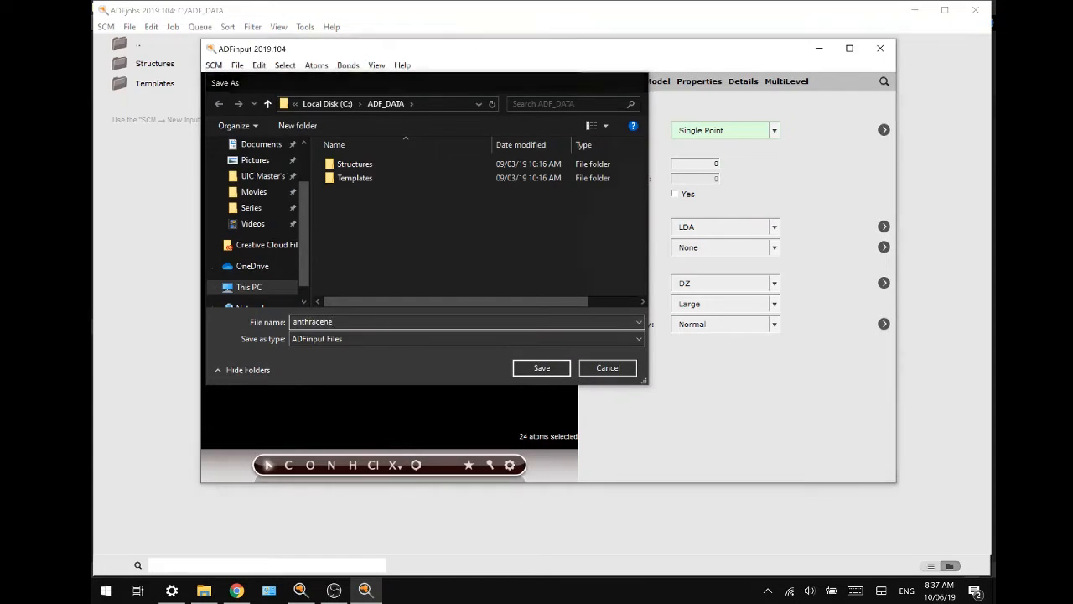
left_click(540, 367)
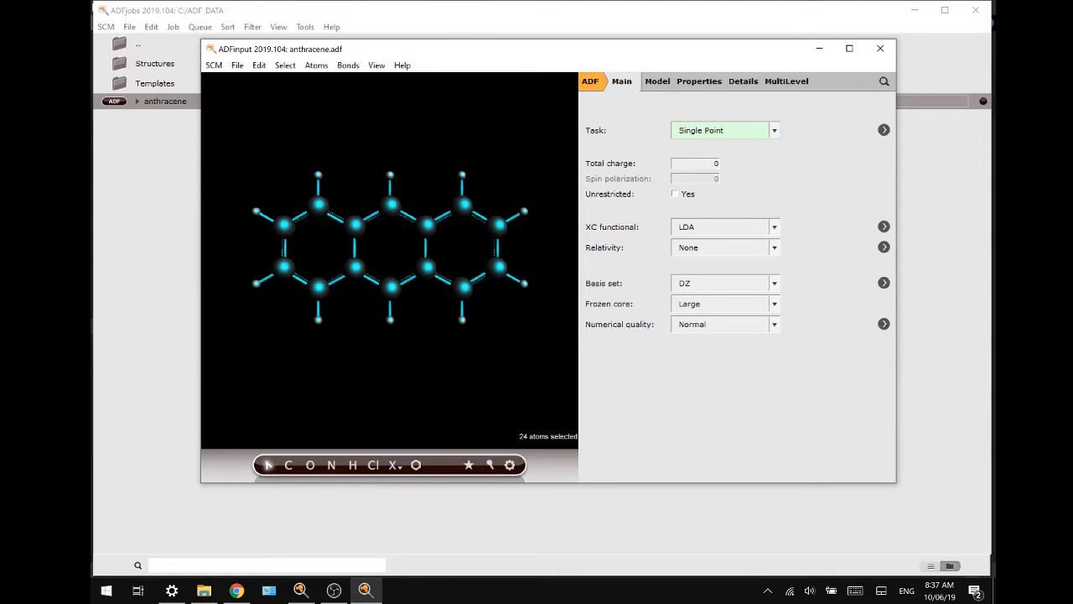
mouse_move(214, 82)
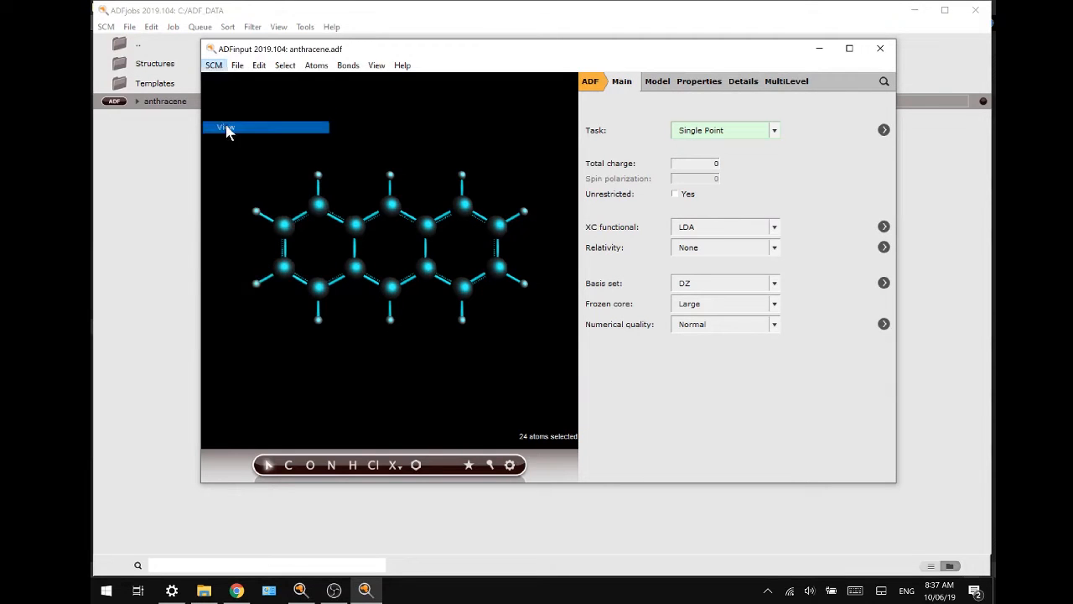
Open the results in ADFview and add a Colored Isosurface to the scene.
left_click(225, 127)
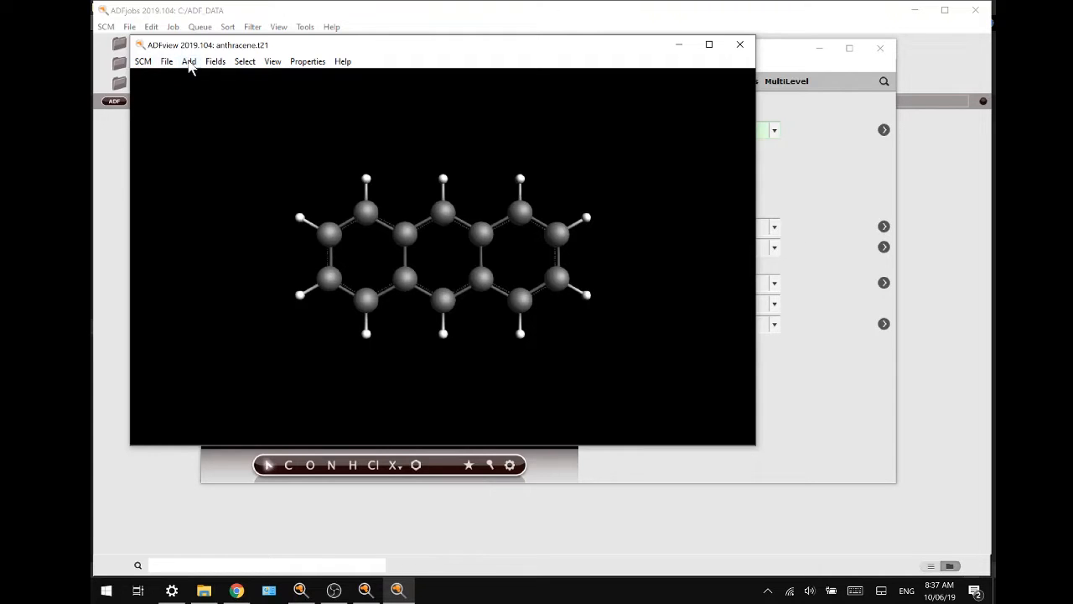
left_click(188, 60)
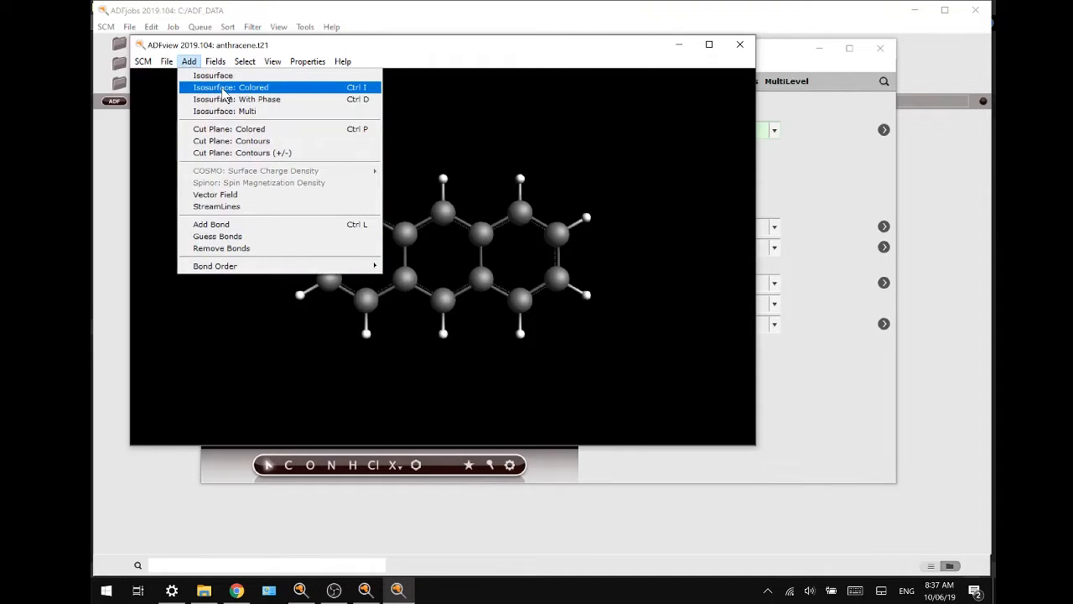
left_click(230, 87)
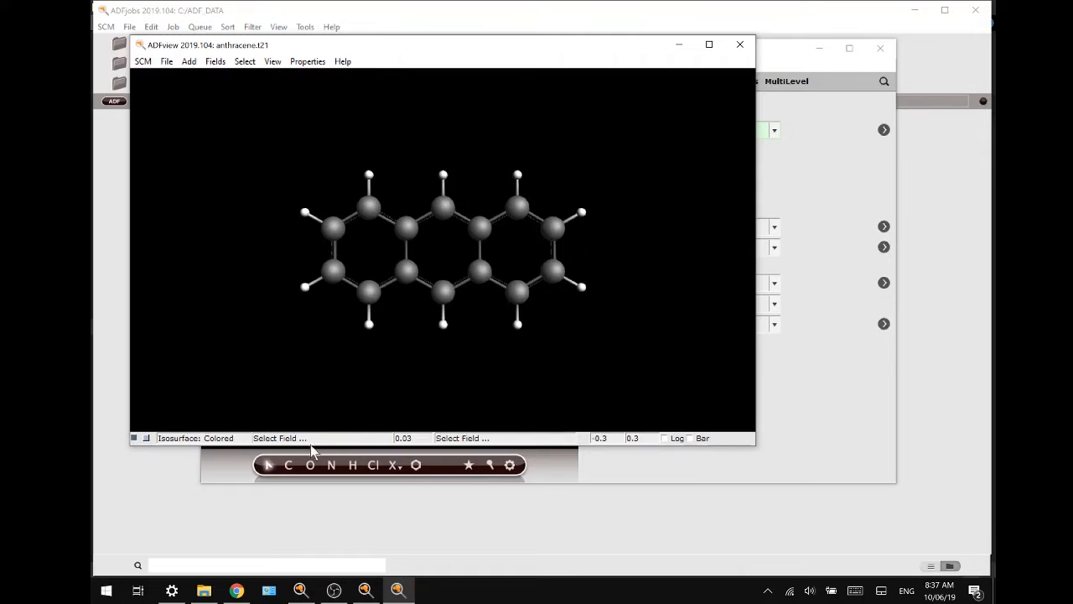
mouse_move(310, 444)
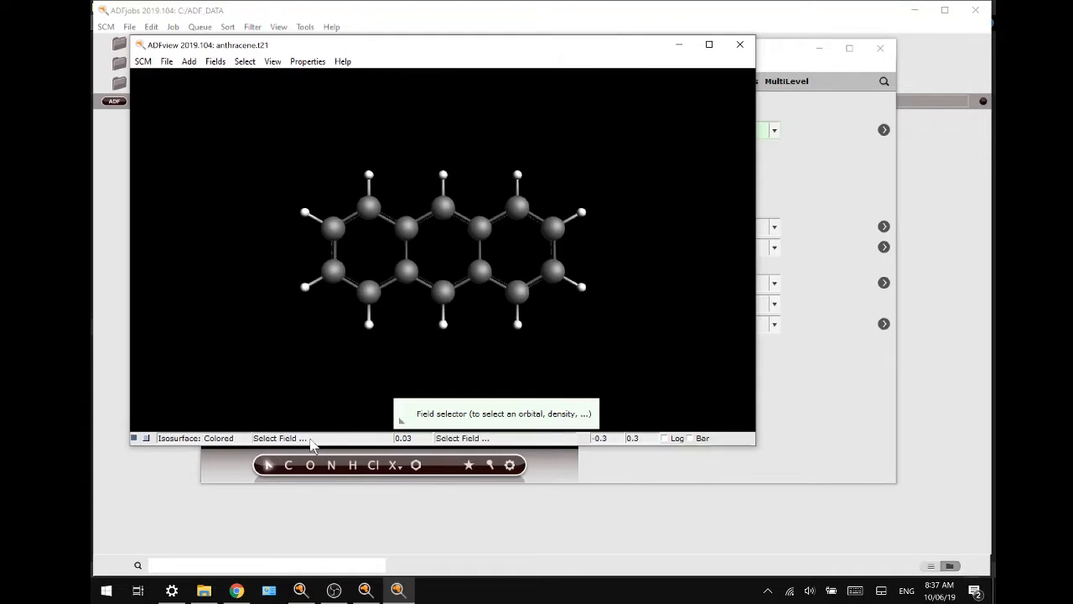
Build the isosurface from Density SCF and colour it by Coulomb Potential SCF.
left_click(279, 438)
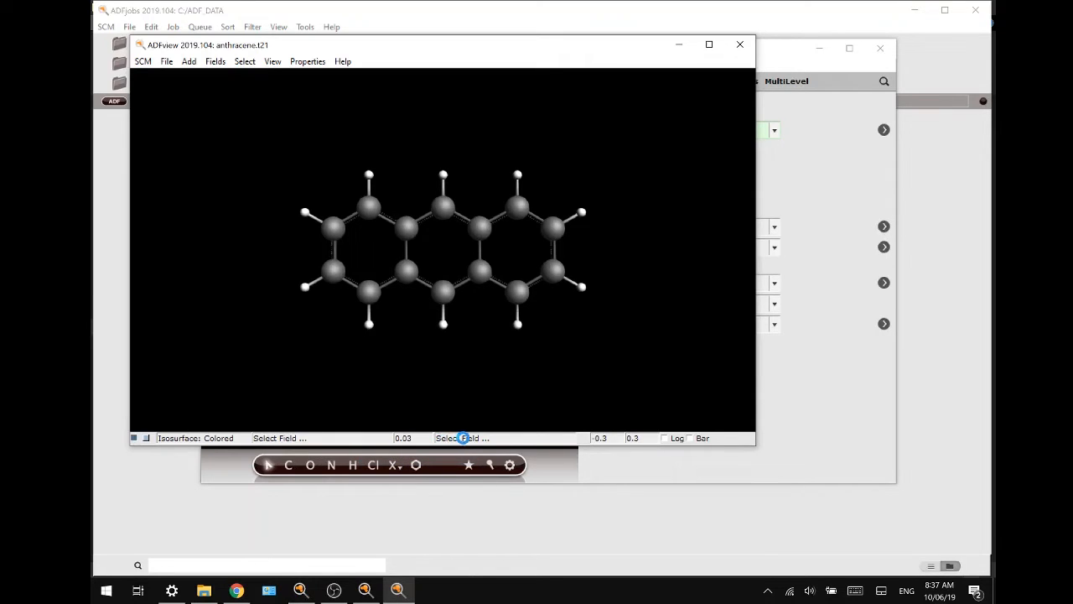
left_click(462, 438)
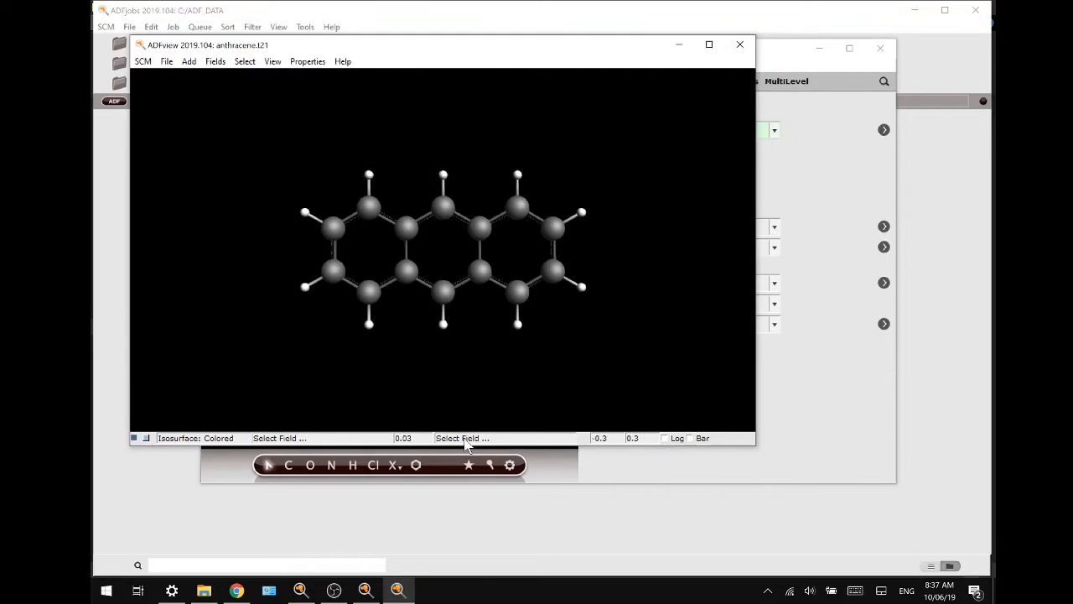
left_click(463, 438)
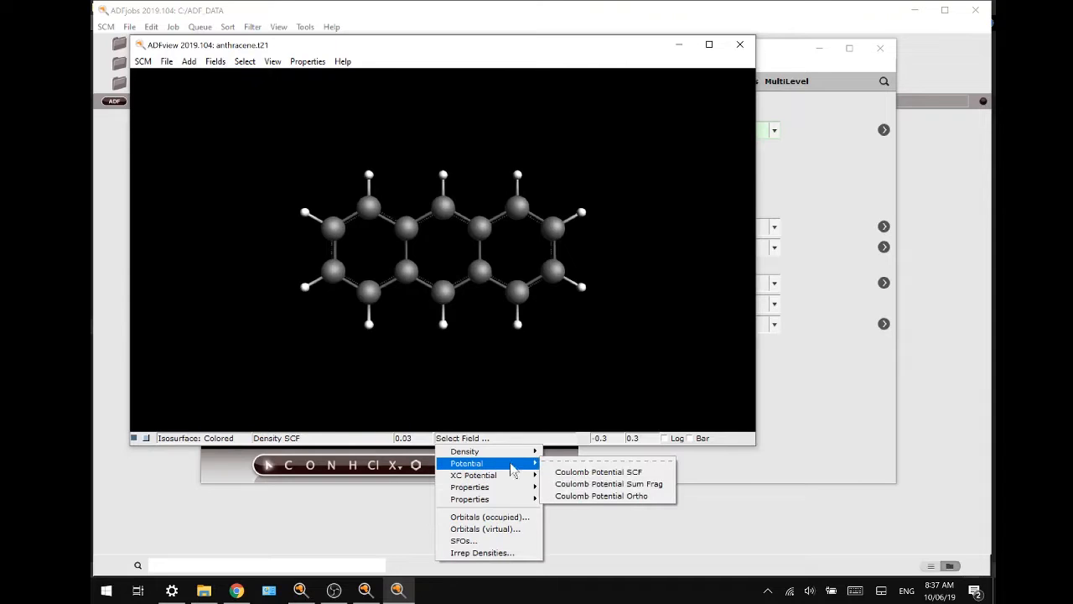
left_click(599, 471)
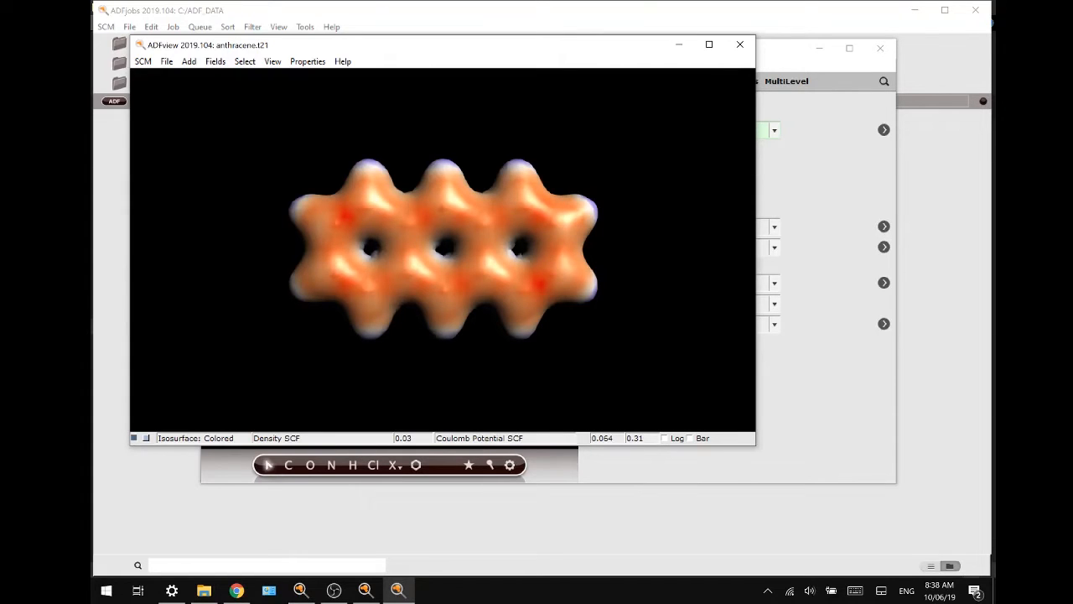
mouse_move(591, 265)
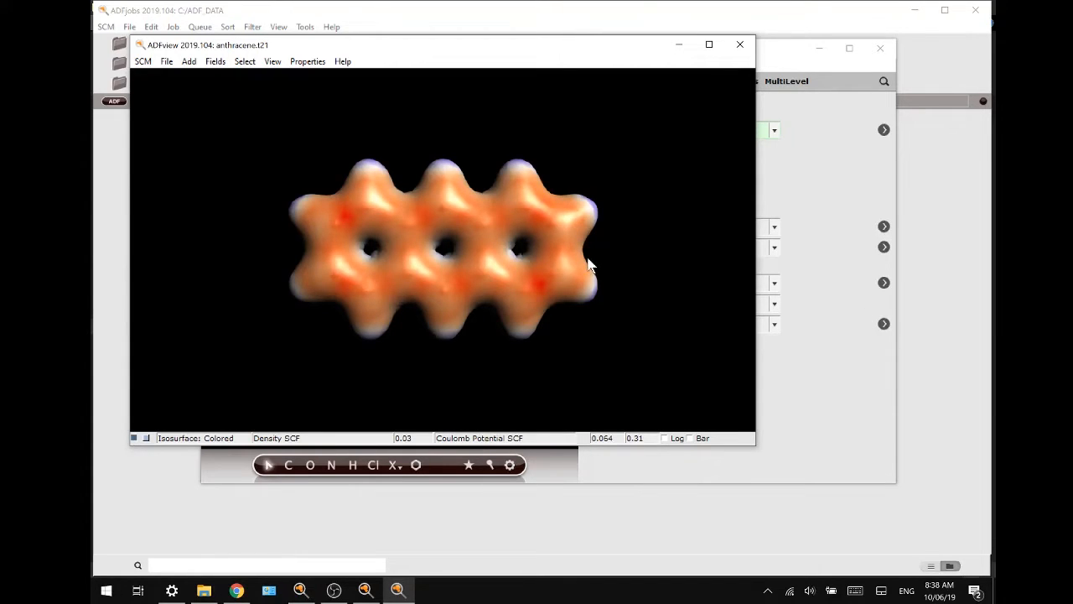
mouse_move(560, 244)
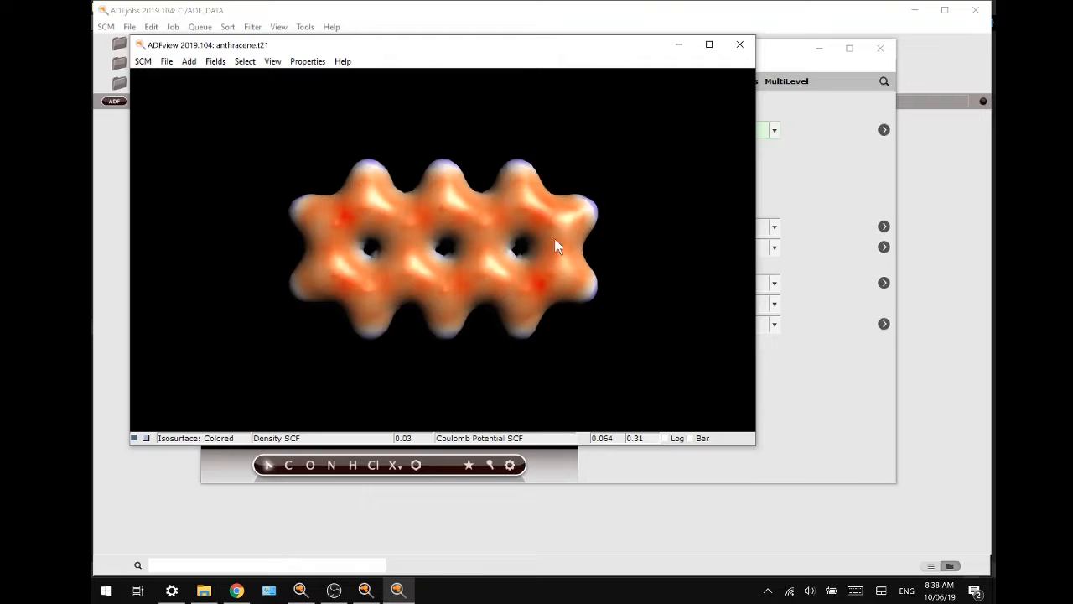
mouse_move(281, 168)
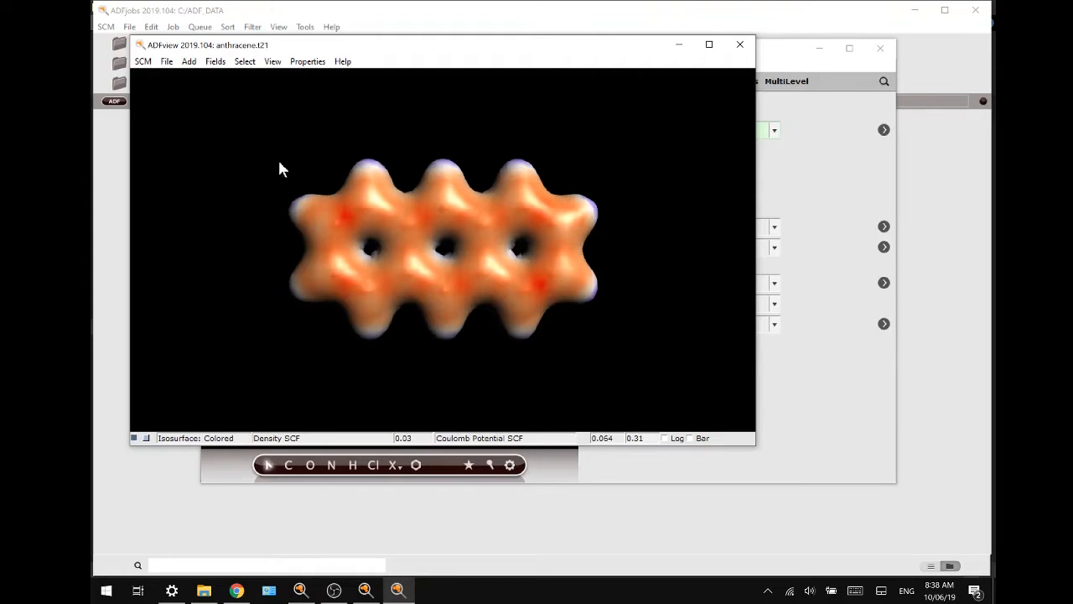
Switch the field grid to medium quality and confirm recalculating both SCF fields.
left_click(215, 60)
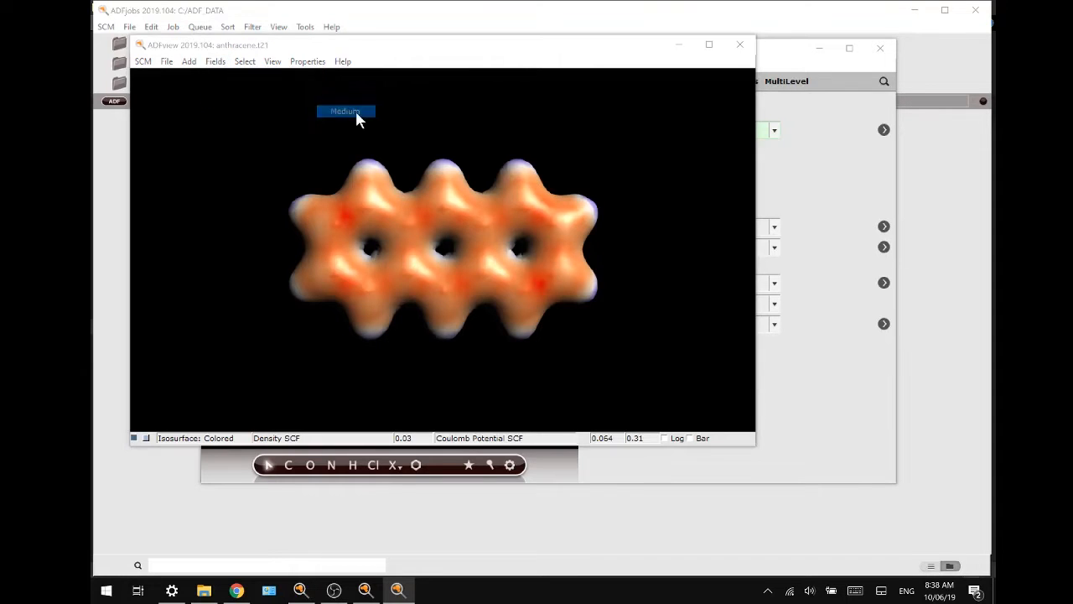
left_click(345, 111)
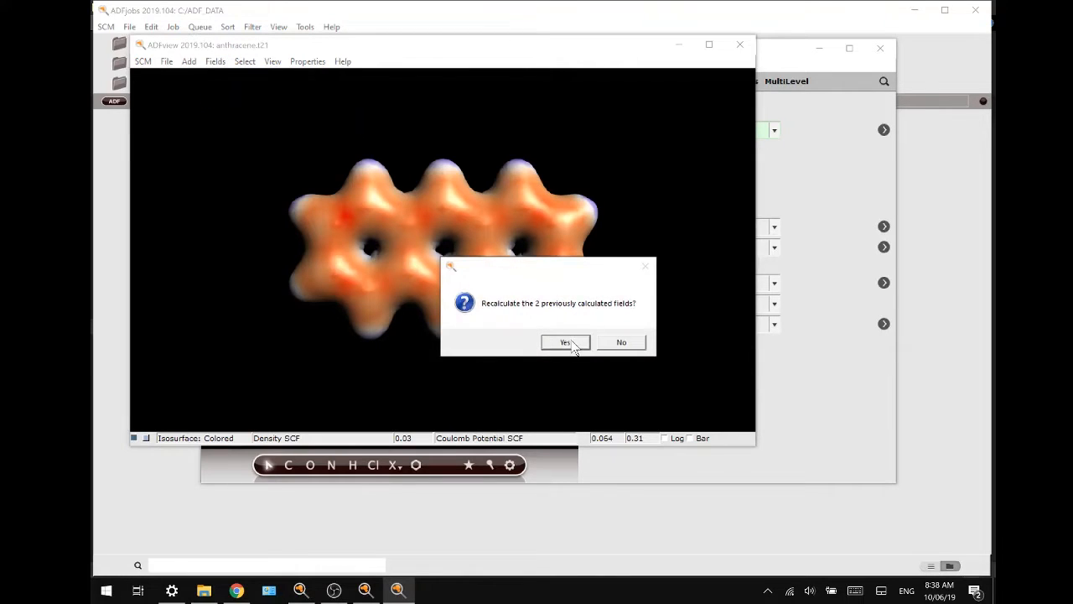
left_click(565, 342)
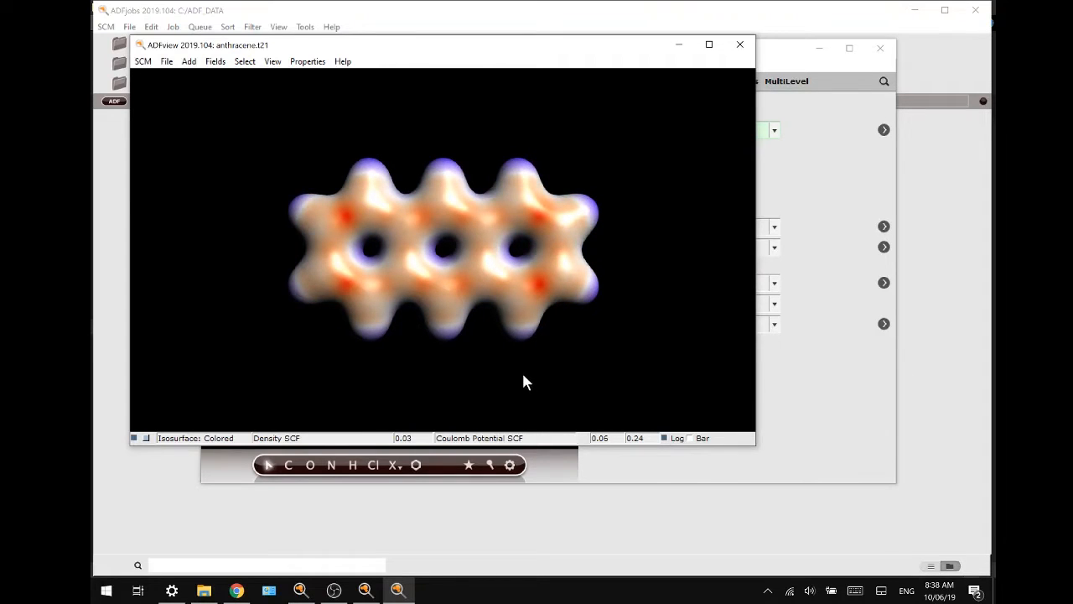
mouse_move(385, 450)
type("0.02")
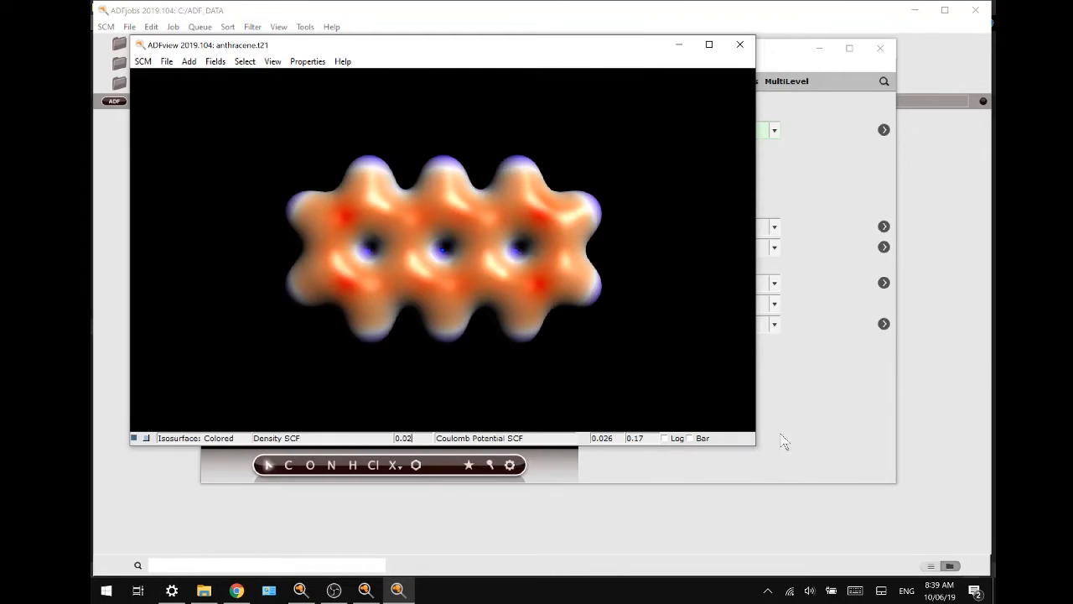
Show the Coulomb potential colour legend (0.026 to 0.170) and reveal the isosurface details panel.
left_click(689, 437)
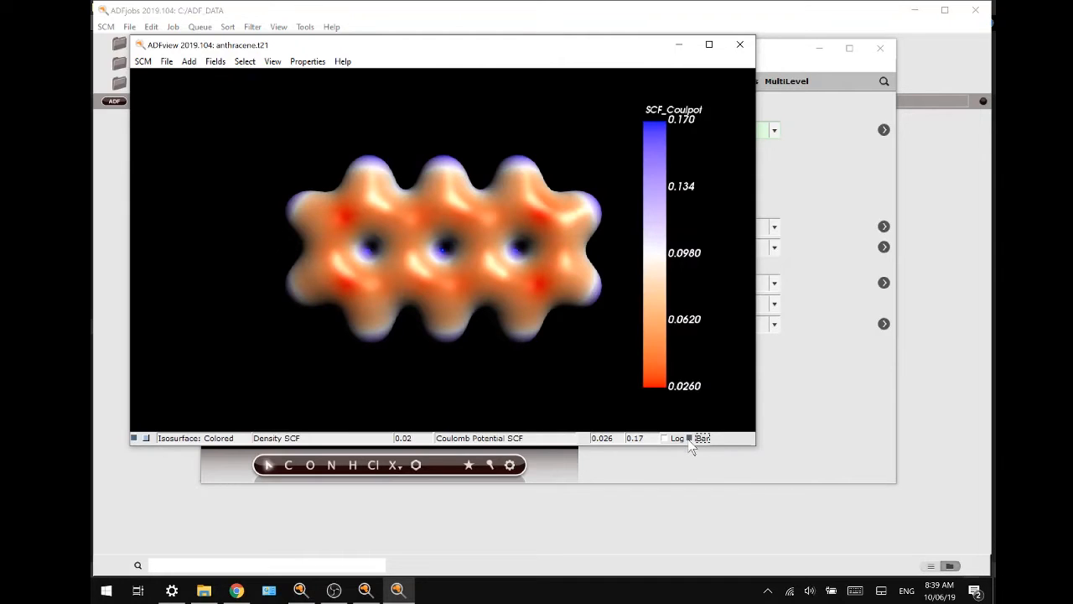
left_click(689, 438)
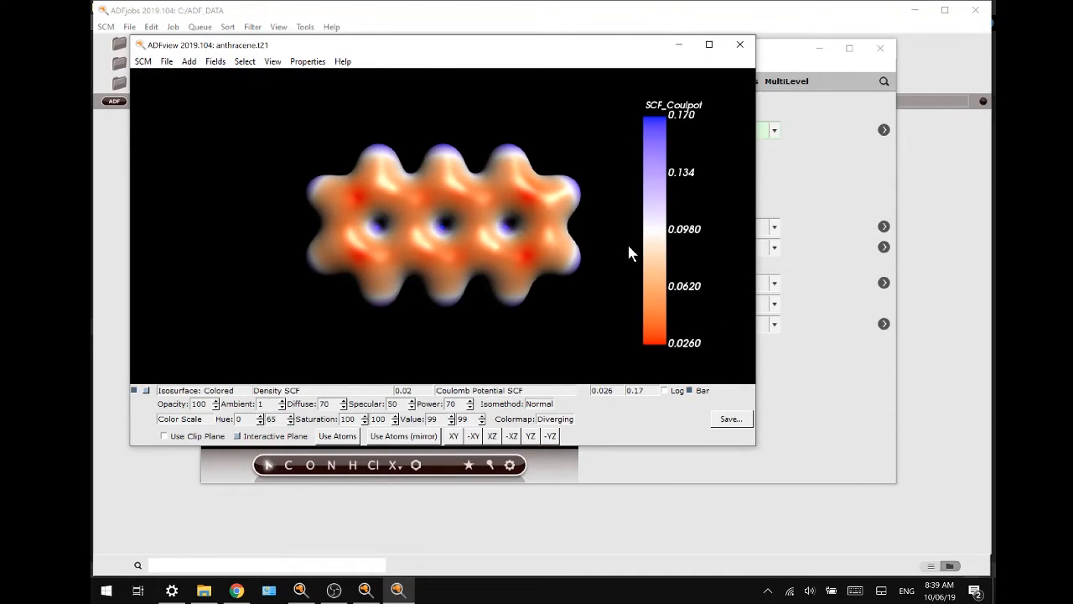
mouse_move(428, 329)
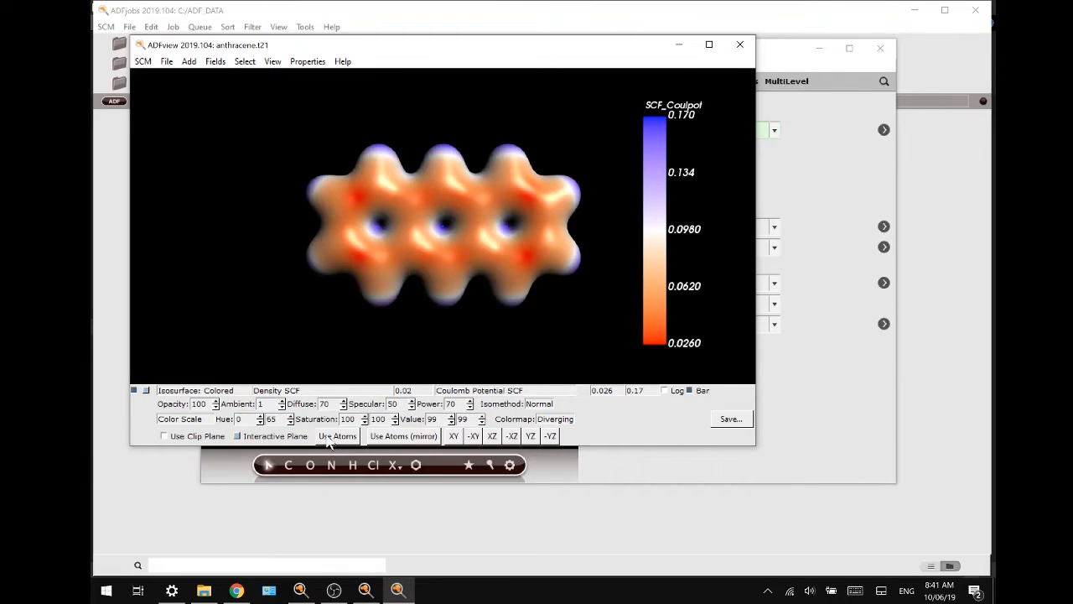
mouse_move(654, 353)
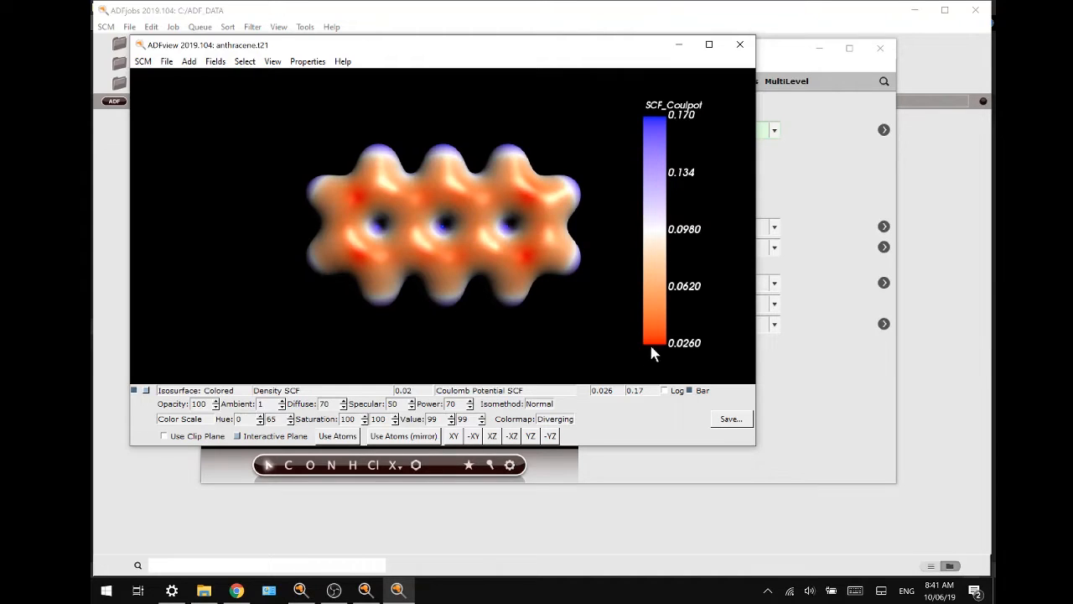
mouse_move(663, 243)
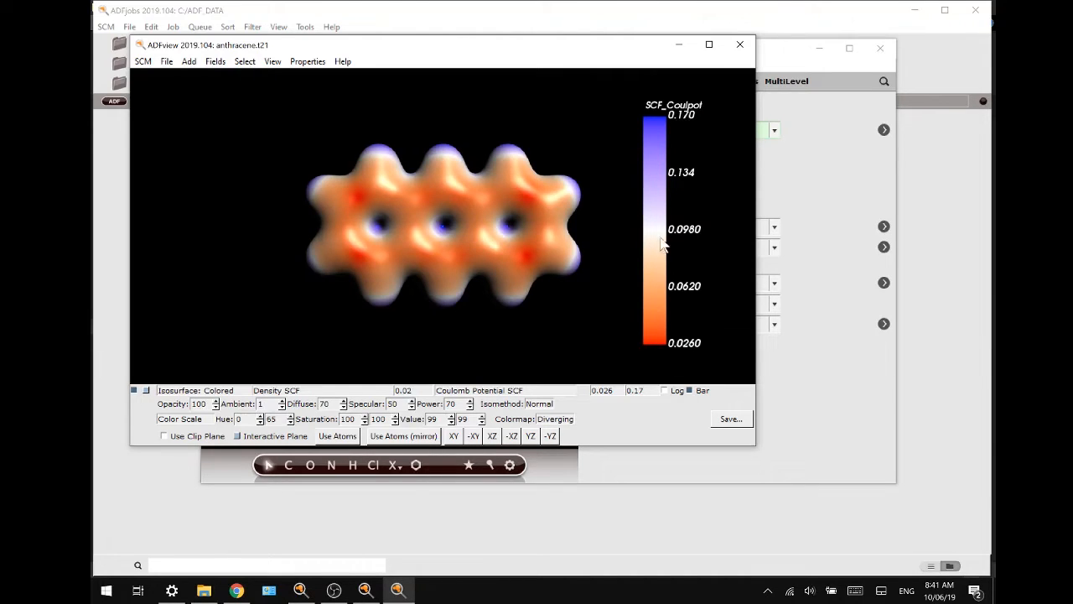
mouse_move(612, 337)
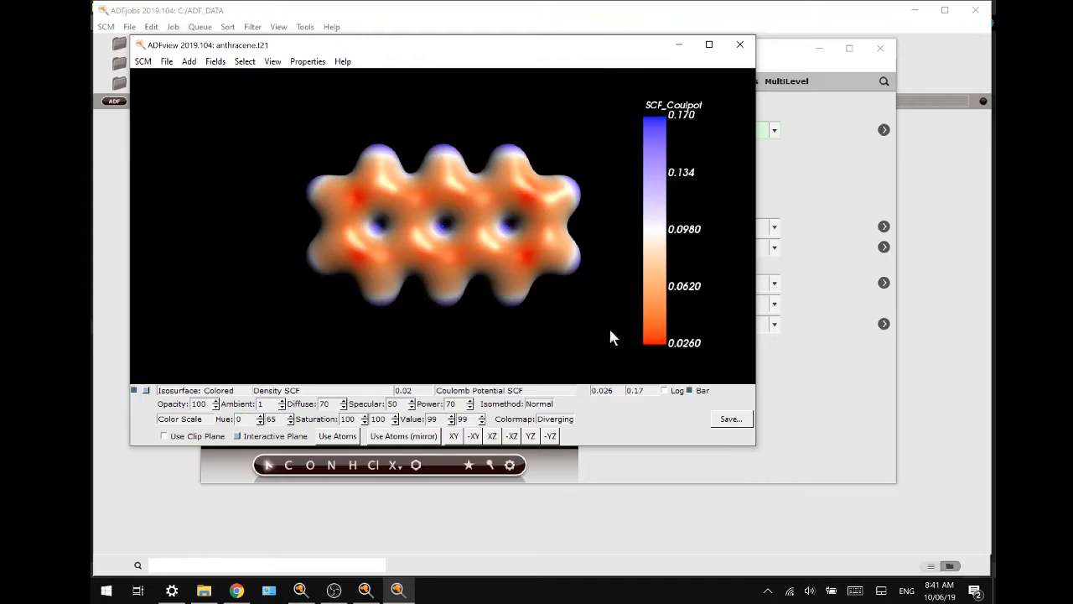
Set the surface's Colormap to Rainbow.
left_click(555, 420)
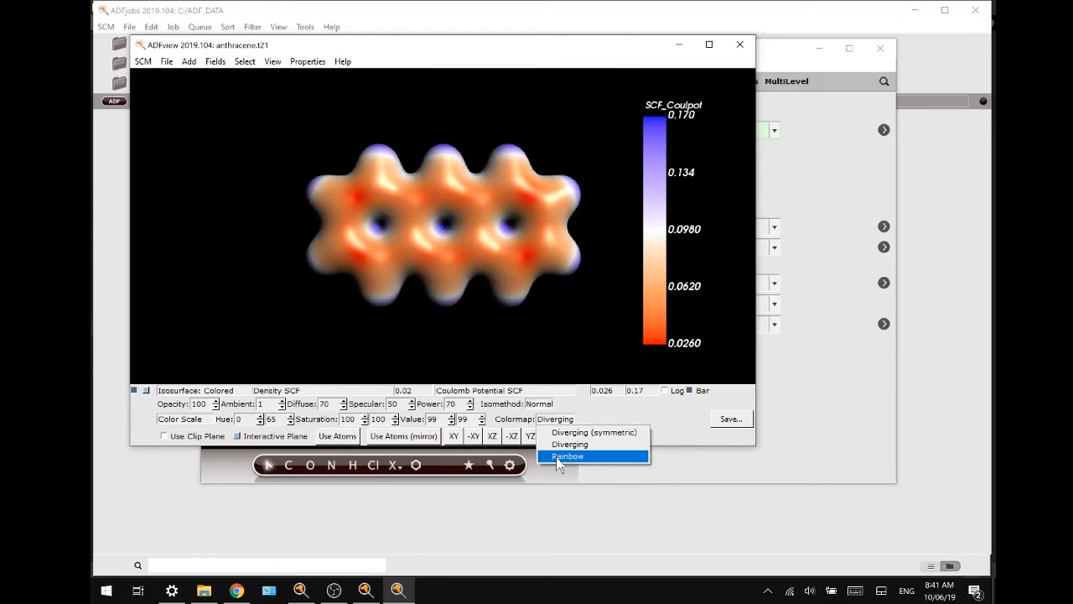
left_click(567, 456)
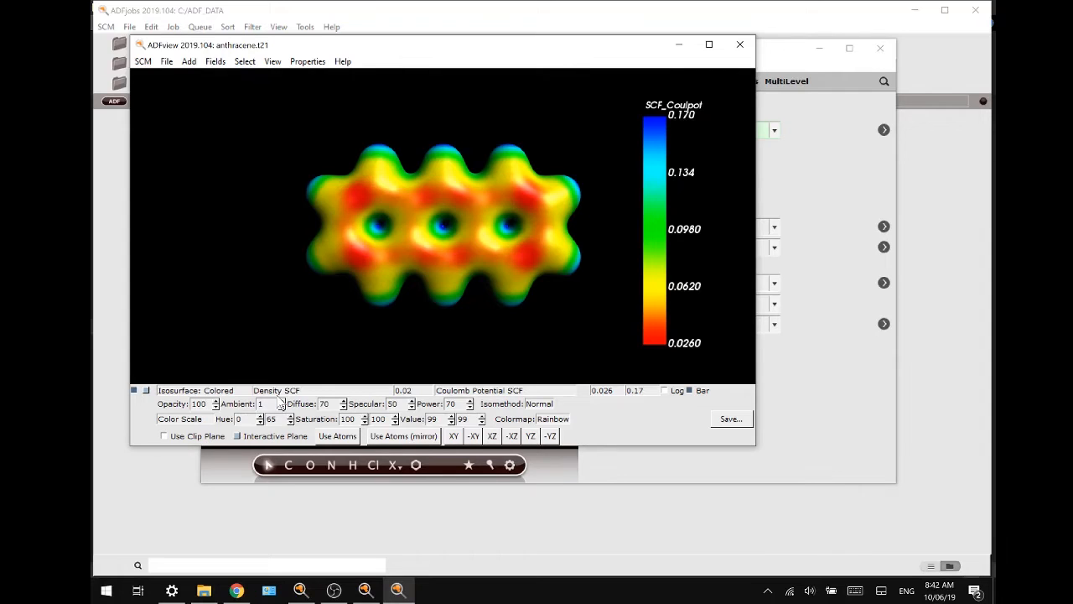
mouse_move(171, 402)
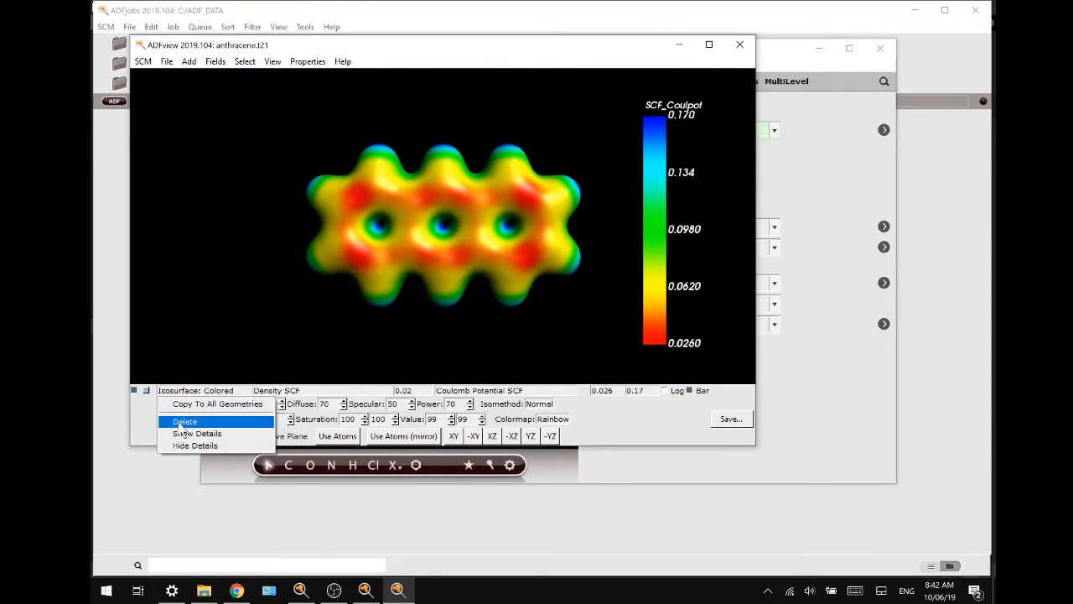
Delete the coloured isosurface, add a Density Sum Frag multi isosurface with Use Clip Plane on, and view it face-on.
left_click(185, 421)
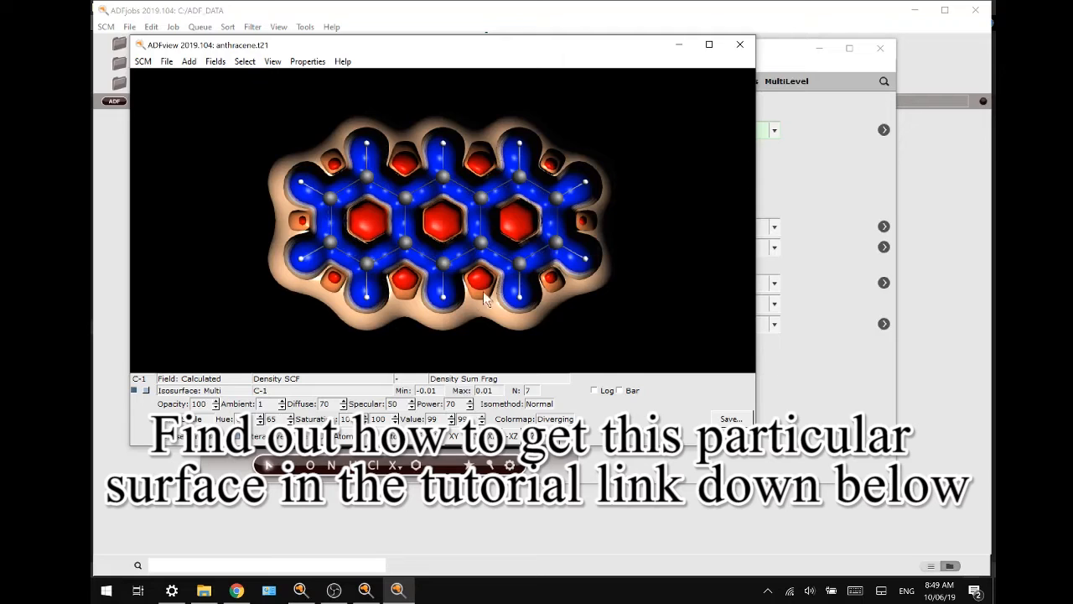
mouse_move(423, 309)
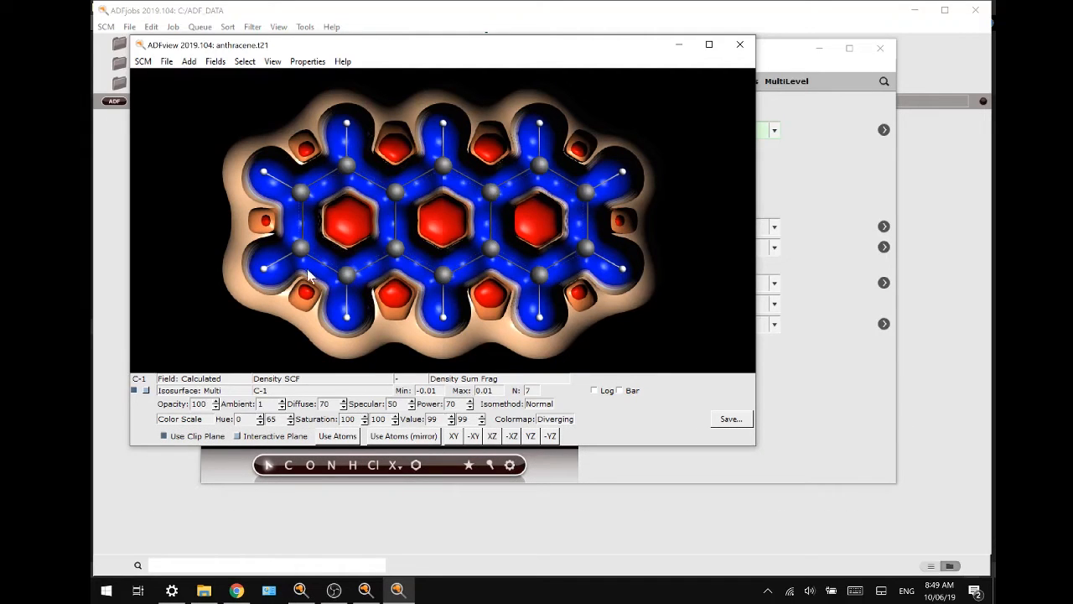
mouse_move(302, 204)
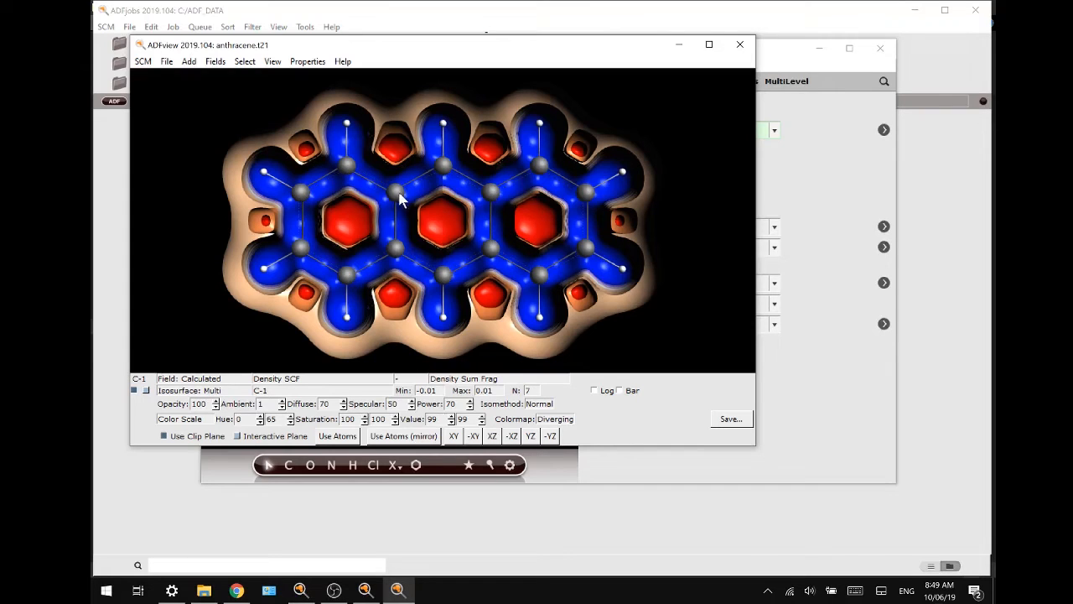
mouse_move(620, 395)
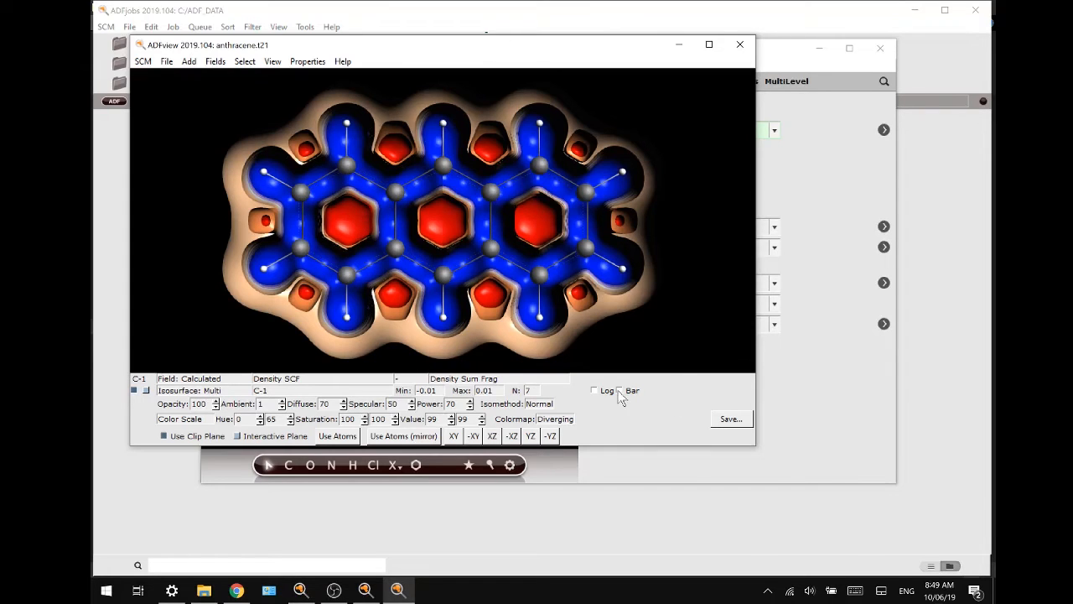
left_click(619, 389)
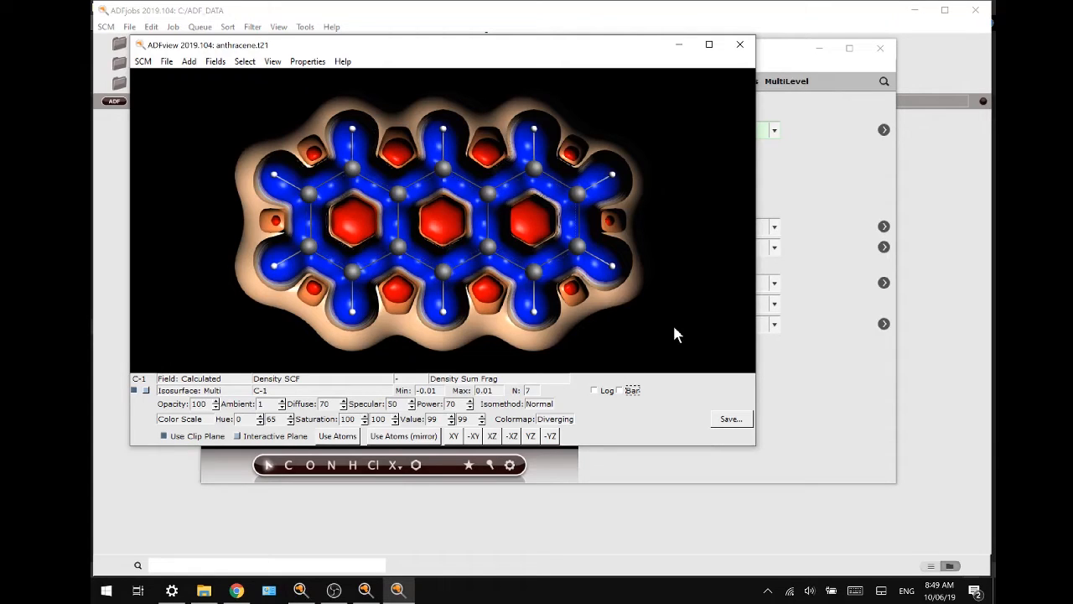
left_click(238, 436)
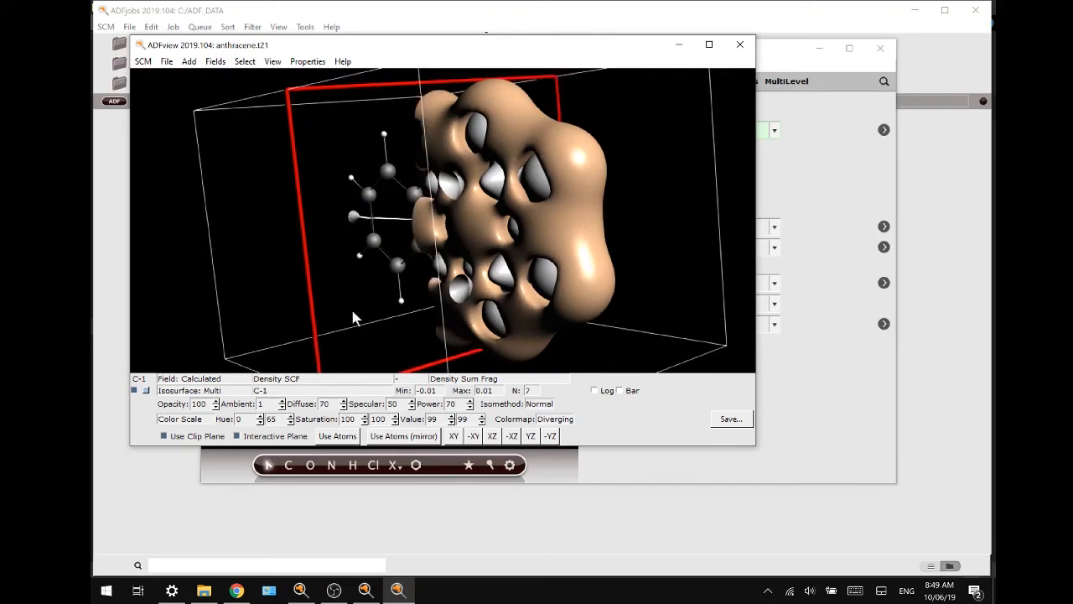
left_click(473, 436)
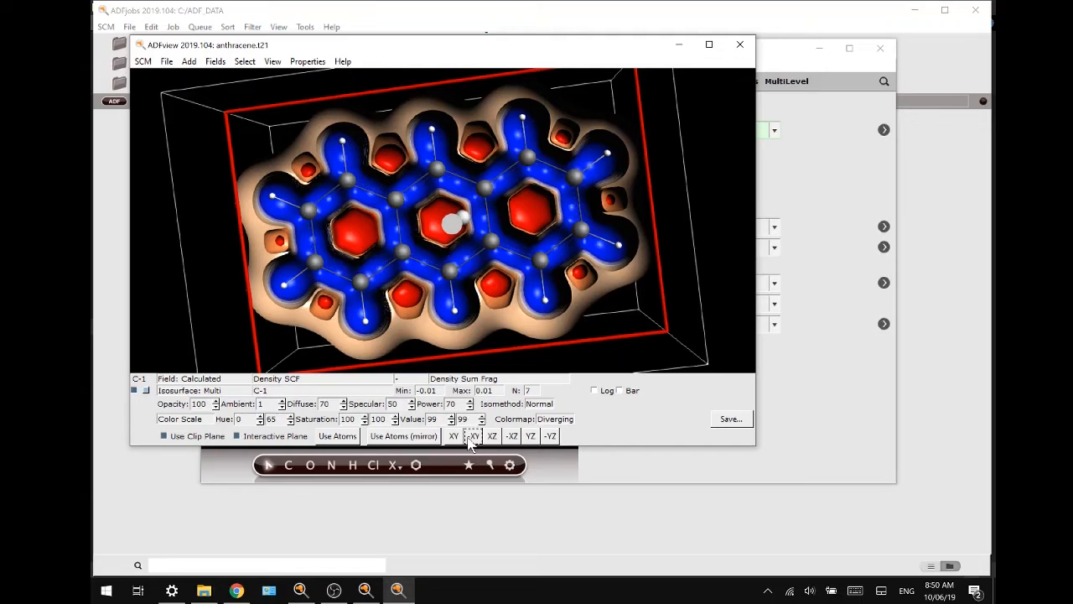
Look along a coordinate axis via View > View Direction, then untick Interactive Plane.
left_click(272, 61)
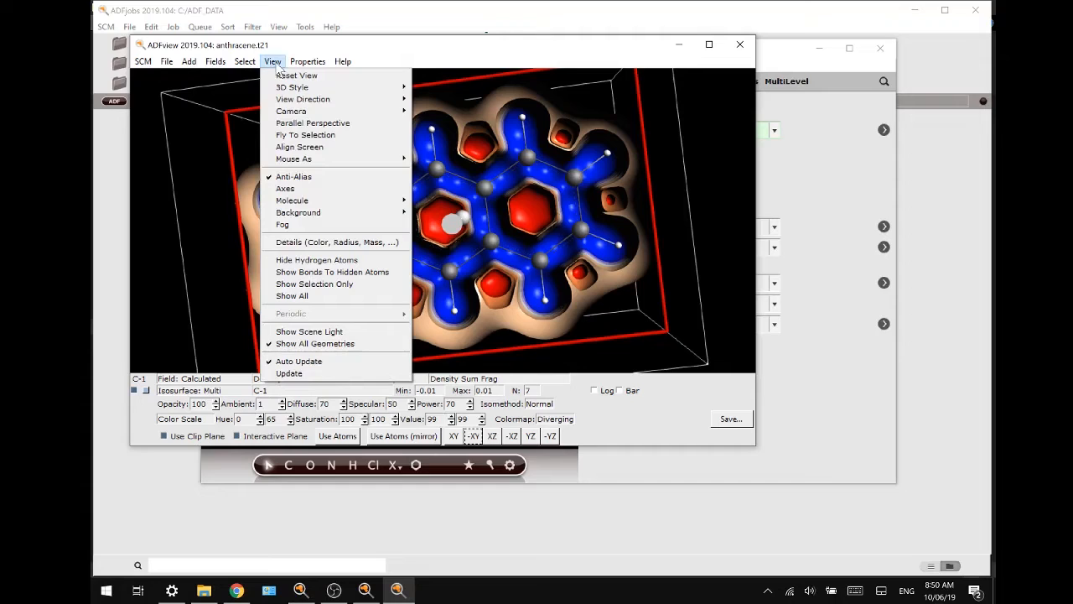
mouse_move(302, 99)
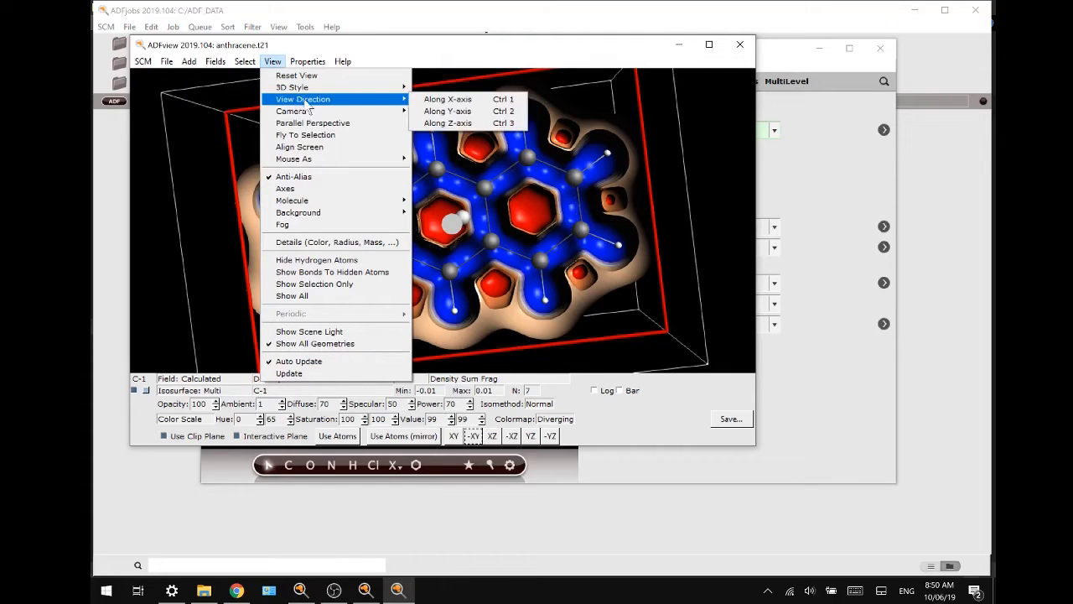
left_click(447, 123)
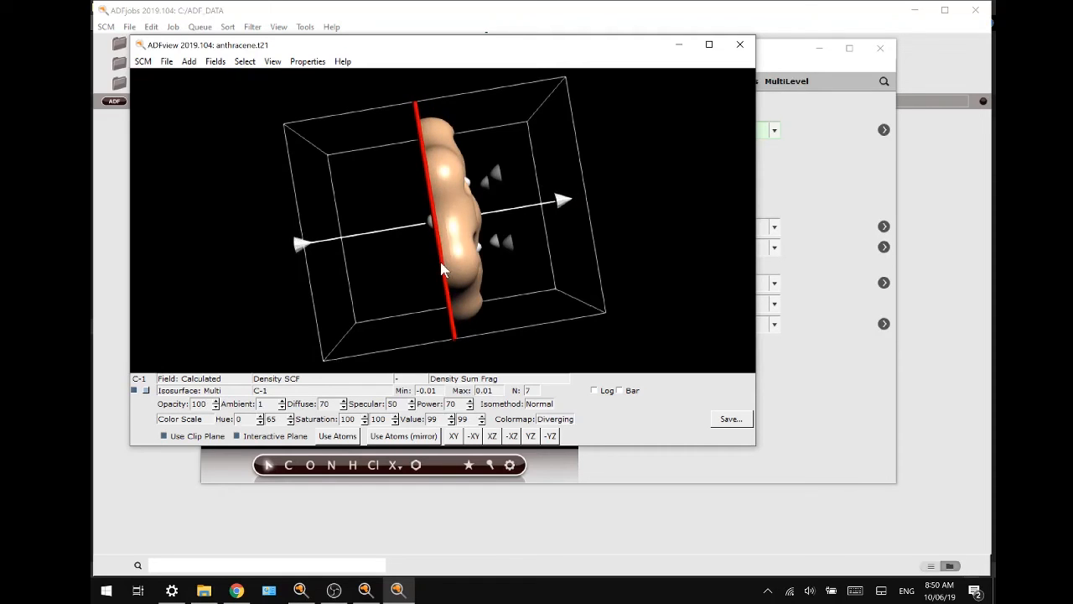
mouse_move(292, 444)
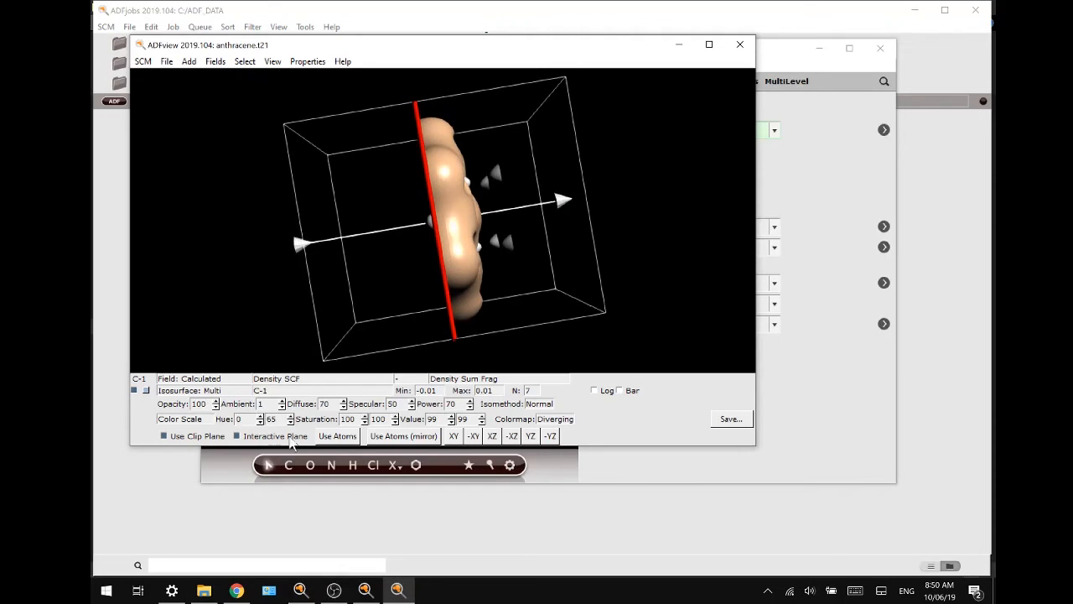
left_click(236, 436)
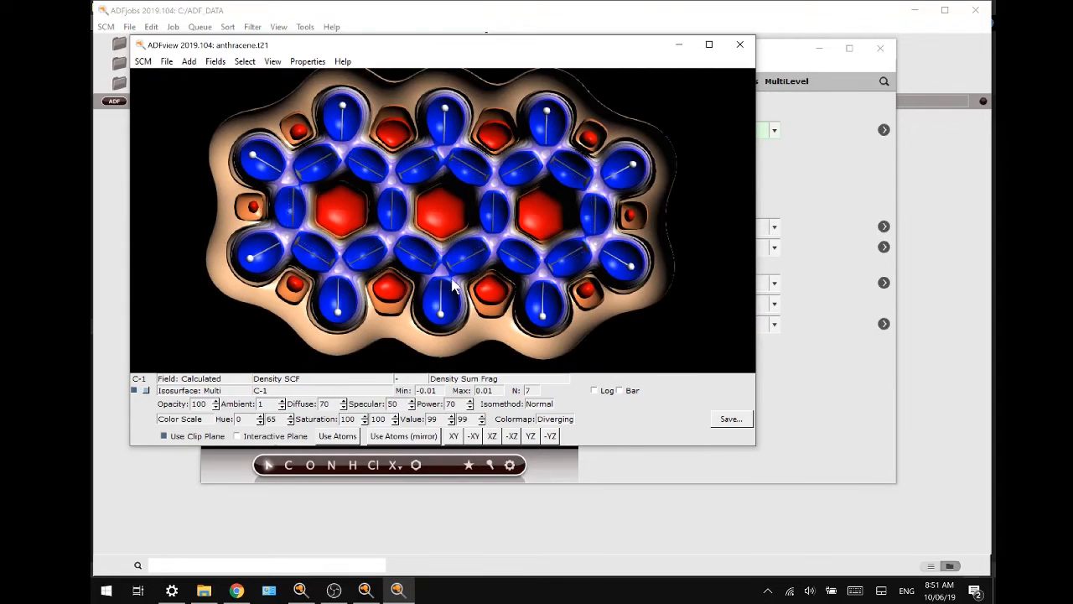
mouse_move(446, 307)
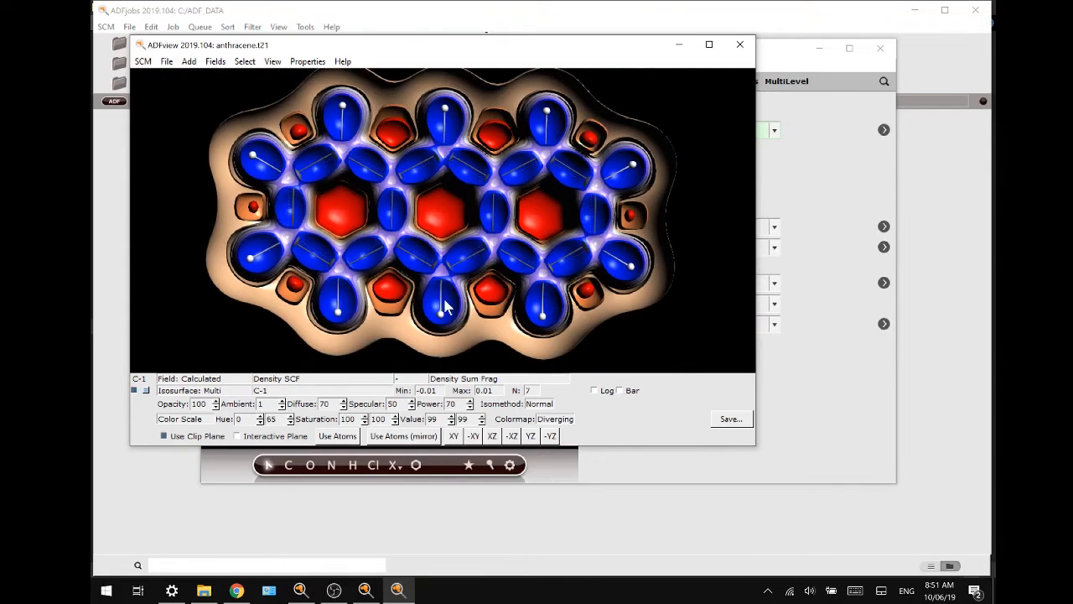
Show the unclipped surface at Opacity 20, then re-enable Use Clip Plane and view face-on.
left_click(164, 436)
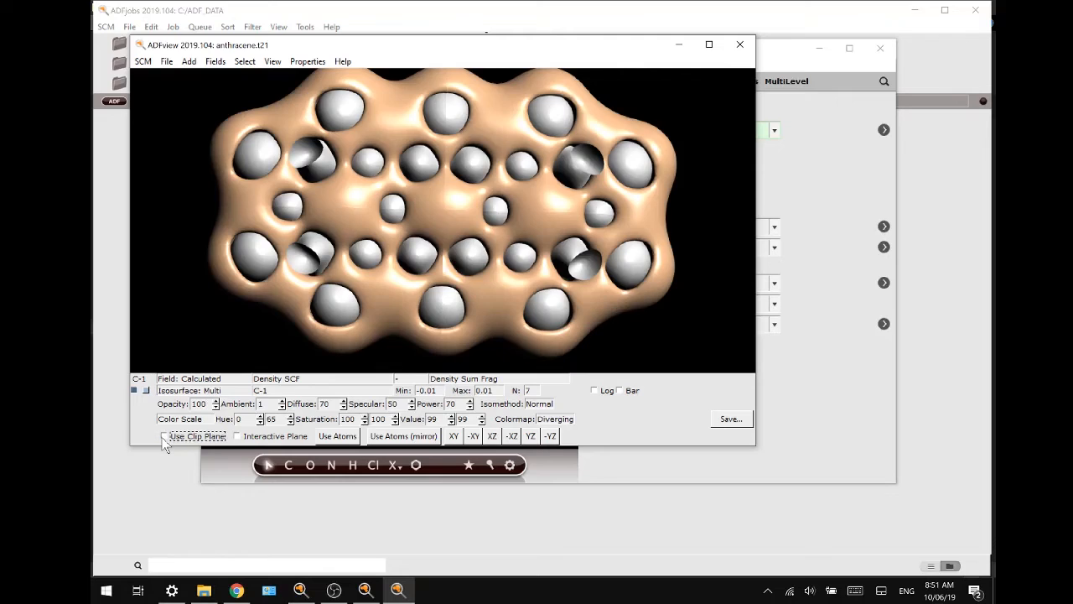
left_click(164, 436)
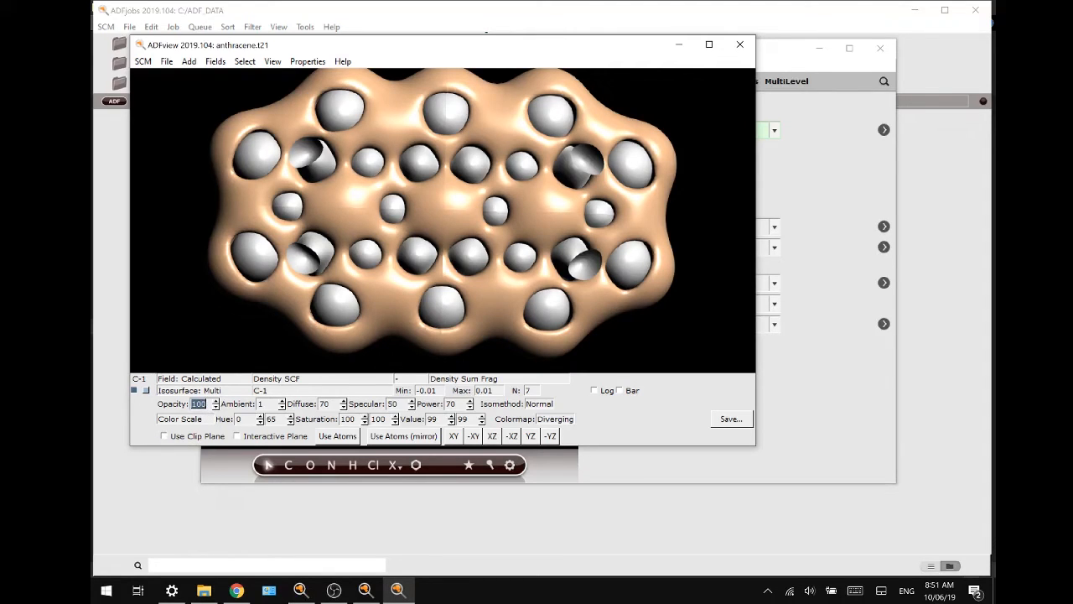
type("20")
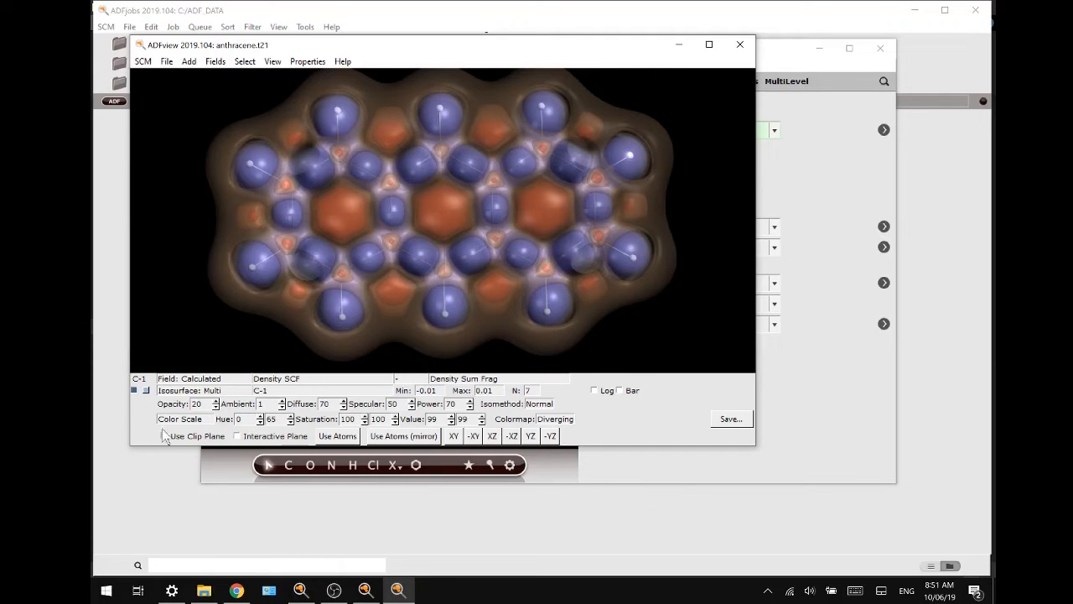
left_click(164, 436)
type("100")
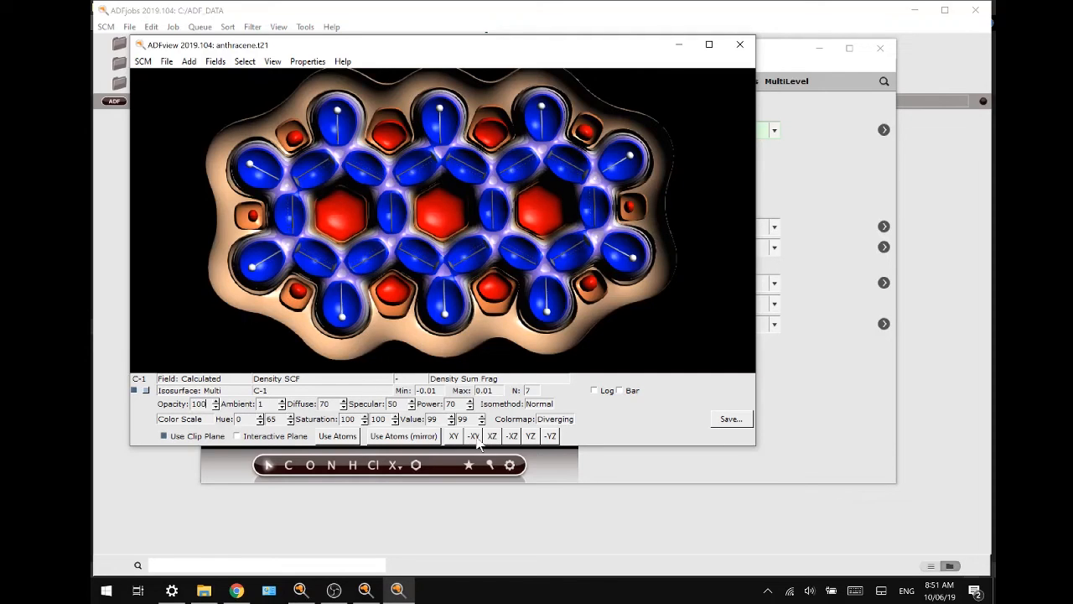
left_click(473, 436)
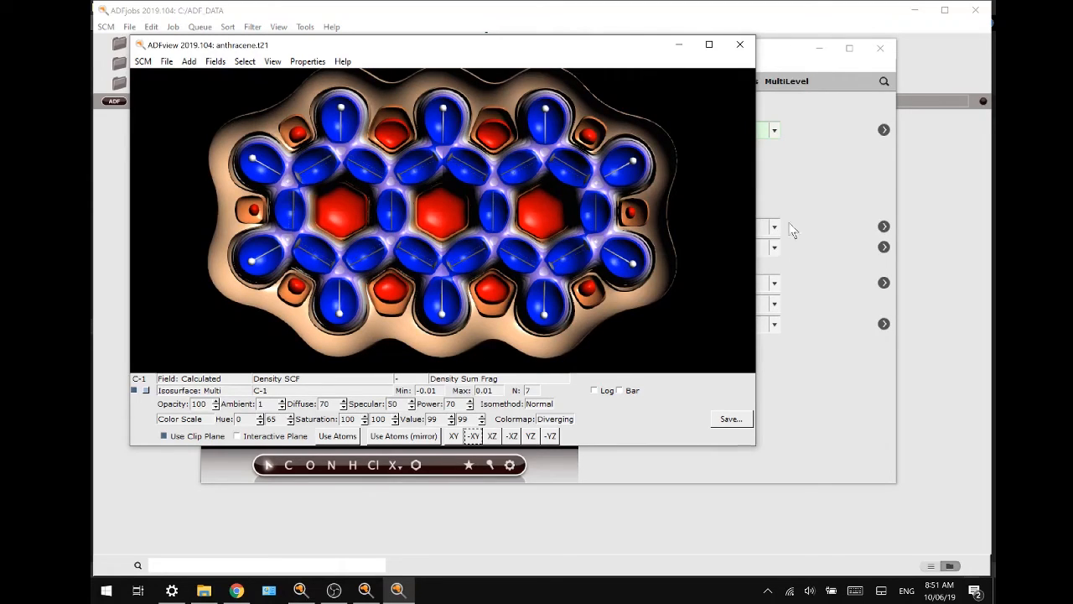
Enable Show Scene Light from the View menu, revealing light off with both intensities at 50.
left_click(272, 60)
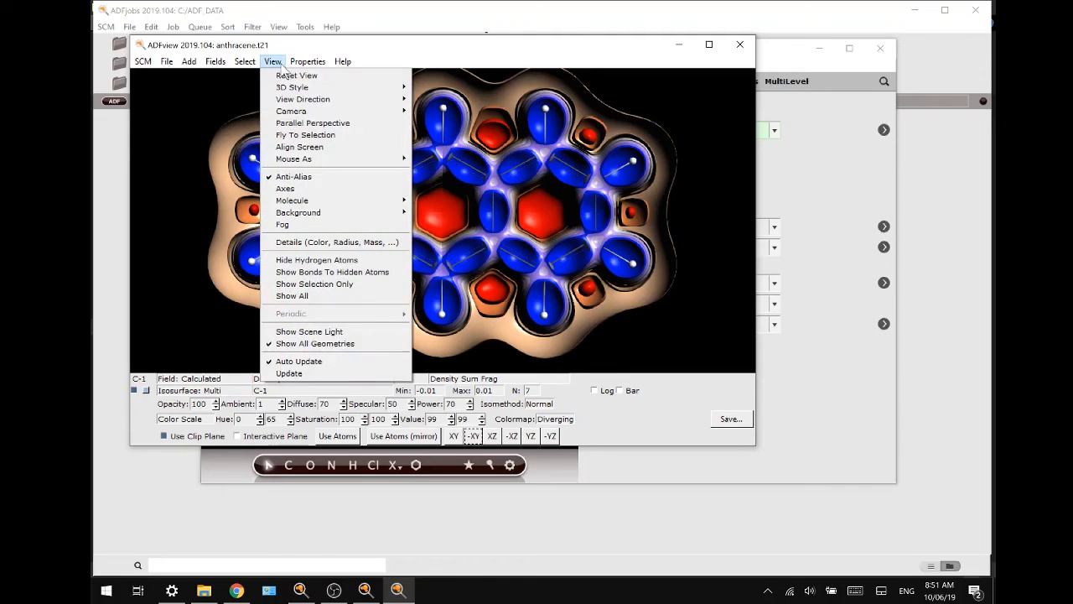
mouse_move(309, 332)
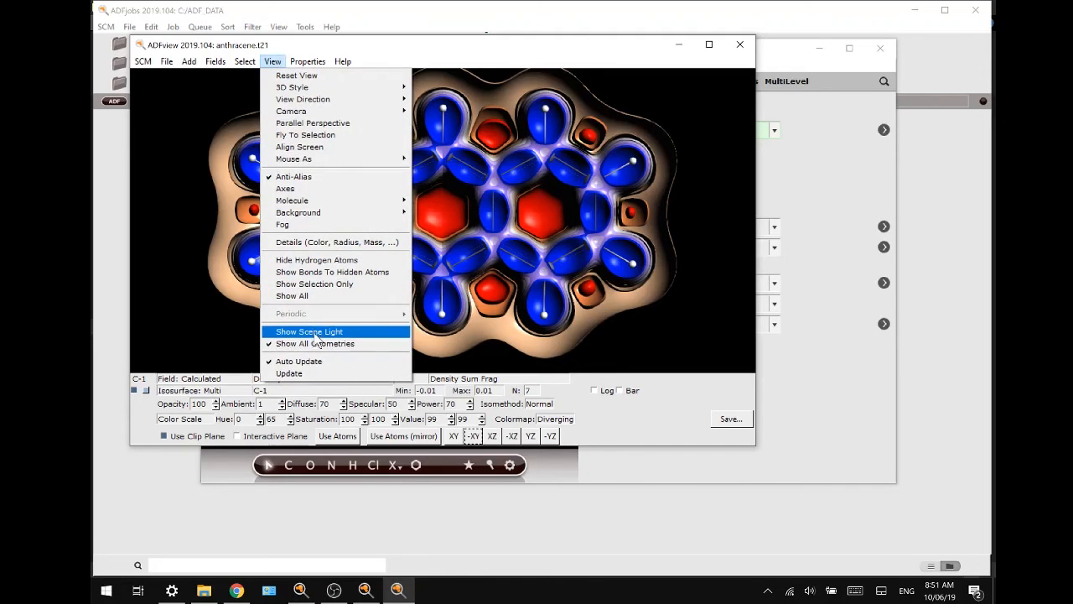
left_click(309, 332)
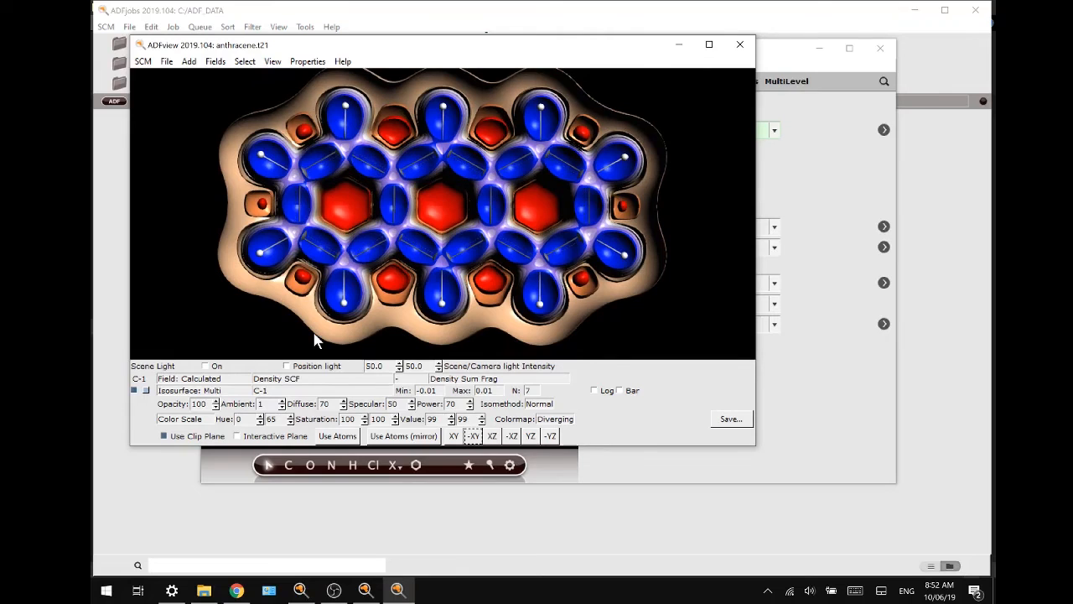
mouse_move(352, 366)
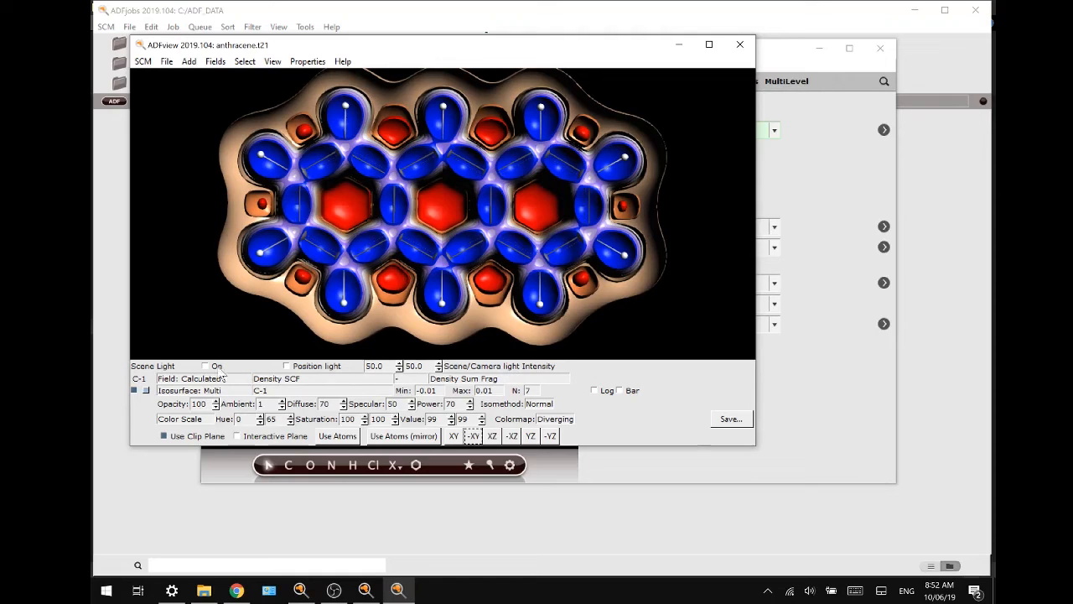
Enable Position light, drag the light sphere around anthracene to a new direction, then leave positioning mode.
left_click(205, 366)
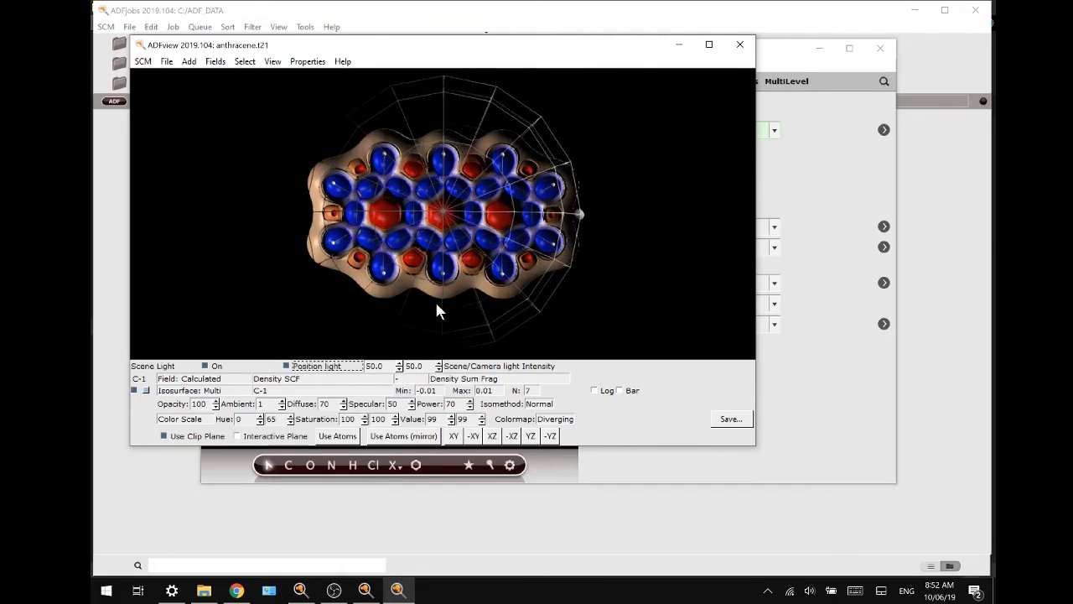
left_click_drag(436, 310, 631, 311)
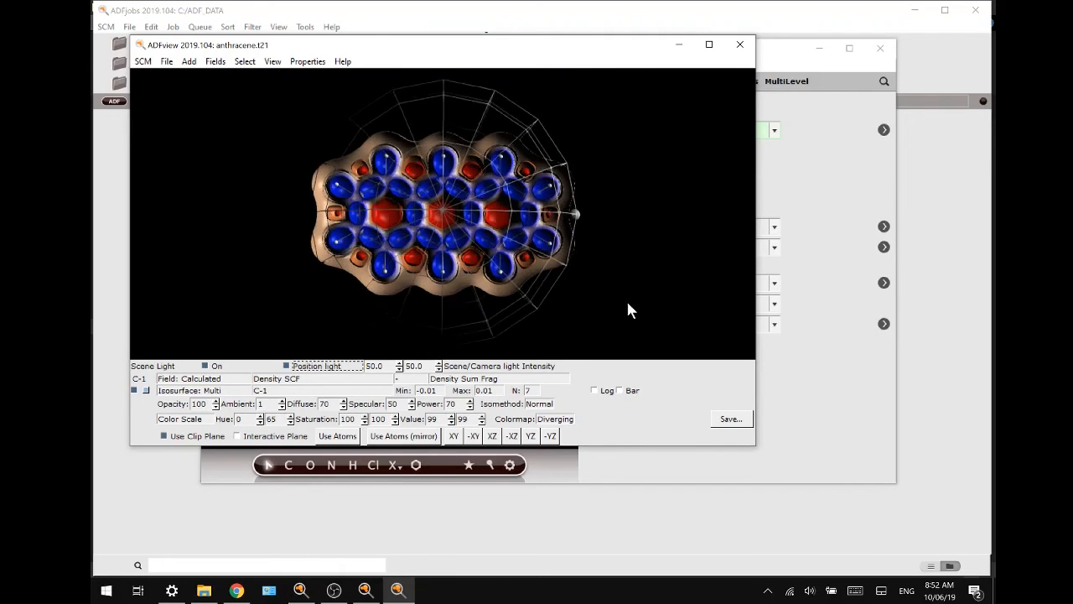
left_click_drag(631, 310, 489, 298)
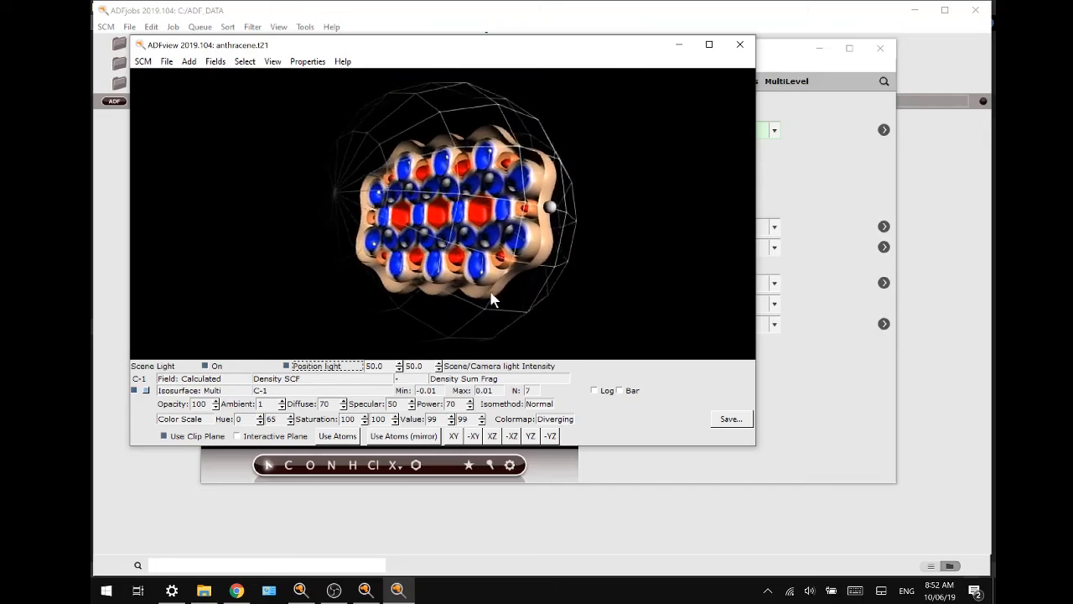
left_click_drag(495, 298, 536, 209)
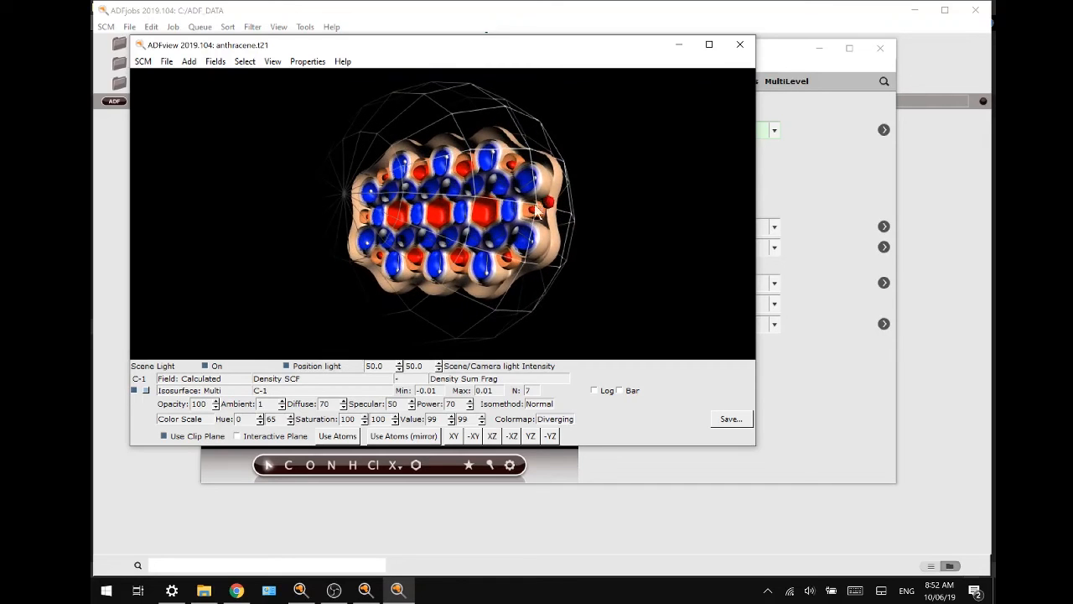
left_click_drag(536, 214, 373, 141)
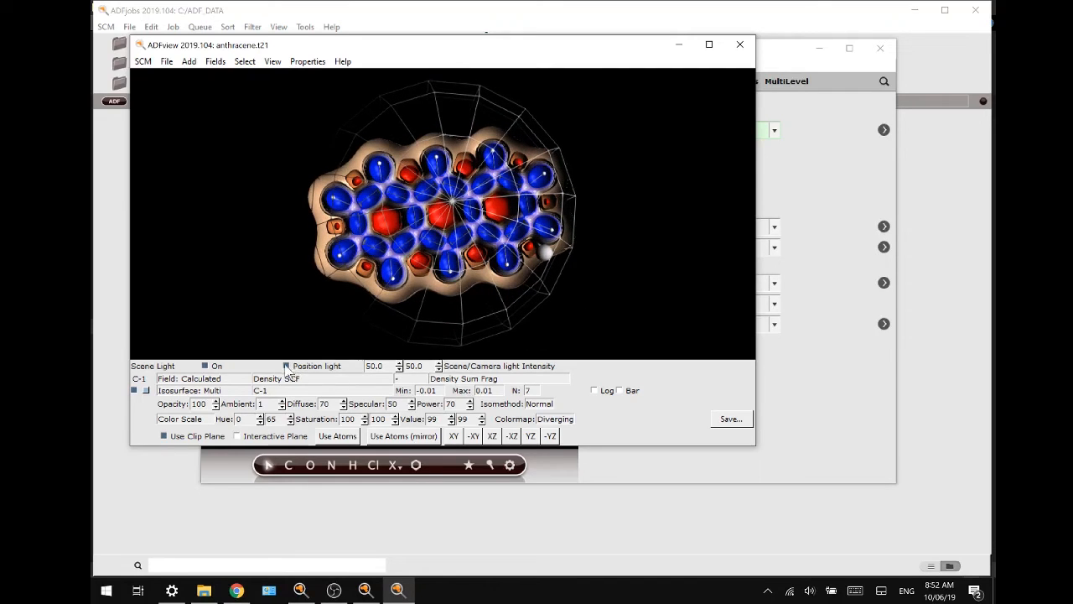
left_click(286, 365)
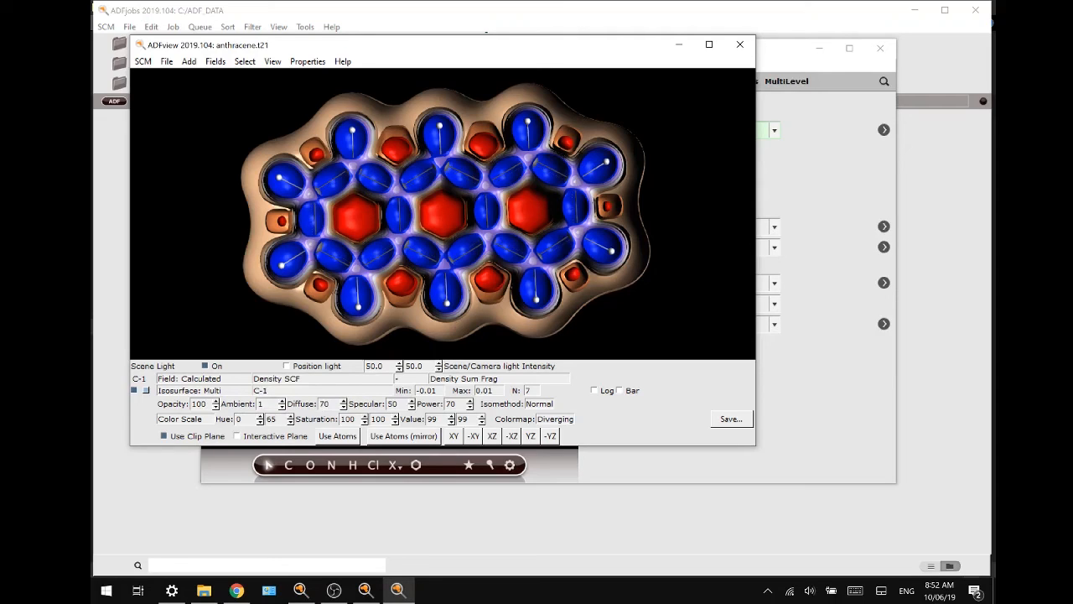
mouse_move(671, 400)
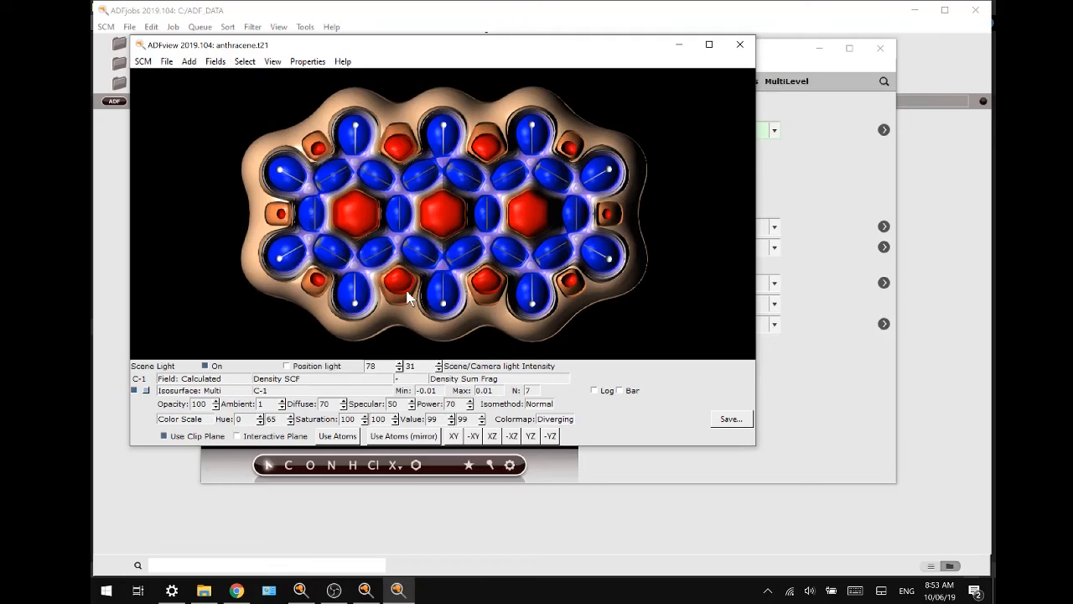
mouse_move(161, 404)
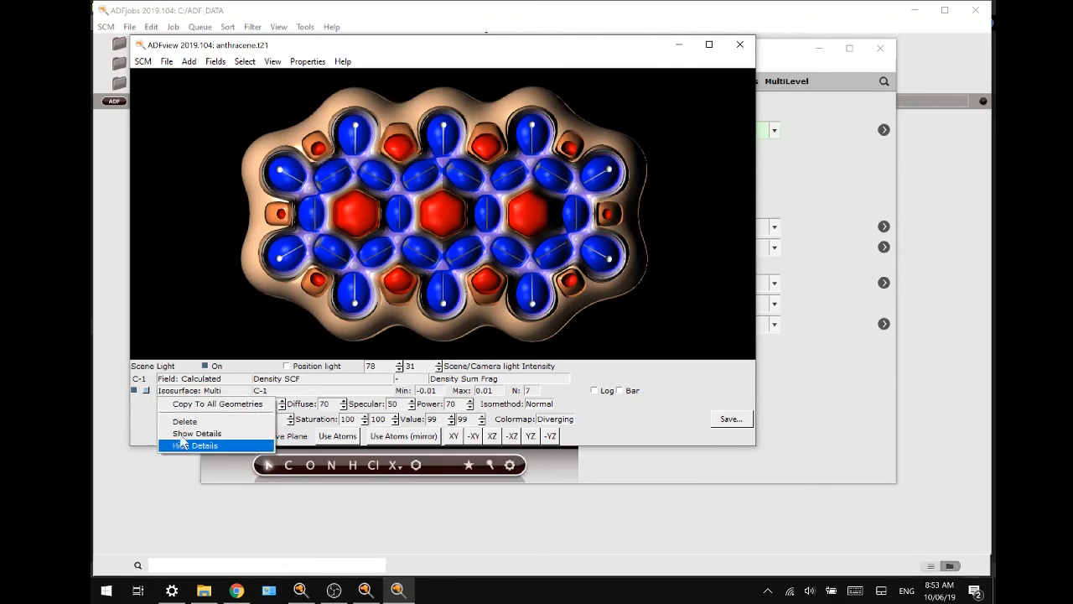
Delete the multi-level density isosurface, leaving the plain ball-and-stick anthracene.
left_click(194, 446)
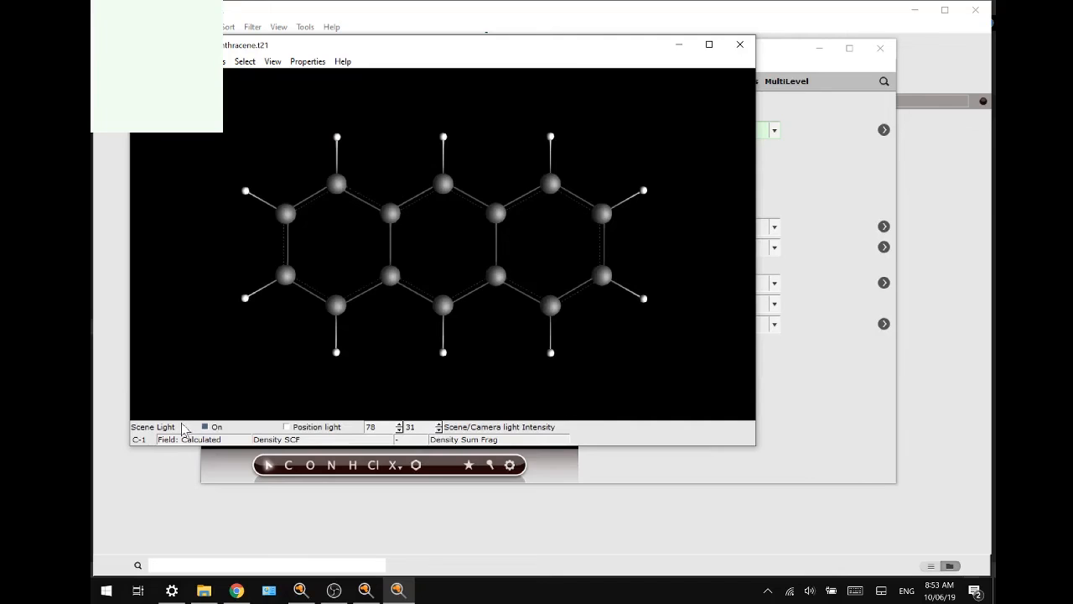
left_click(343, 49)
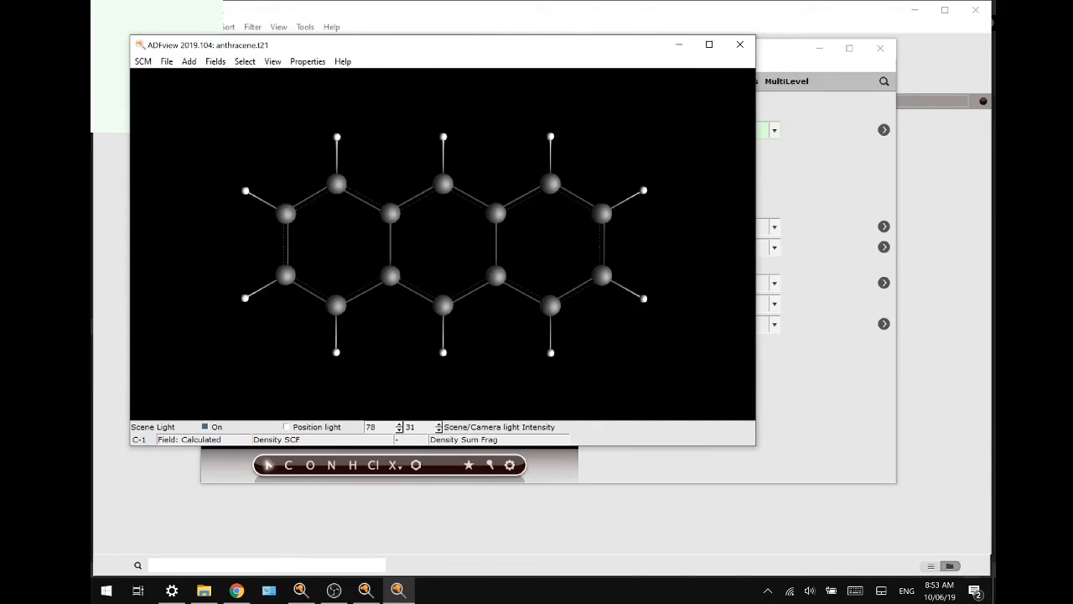
mouse_move(339, 148)
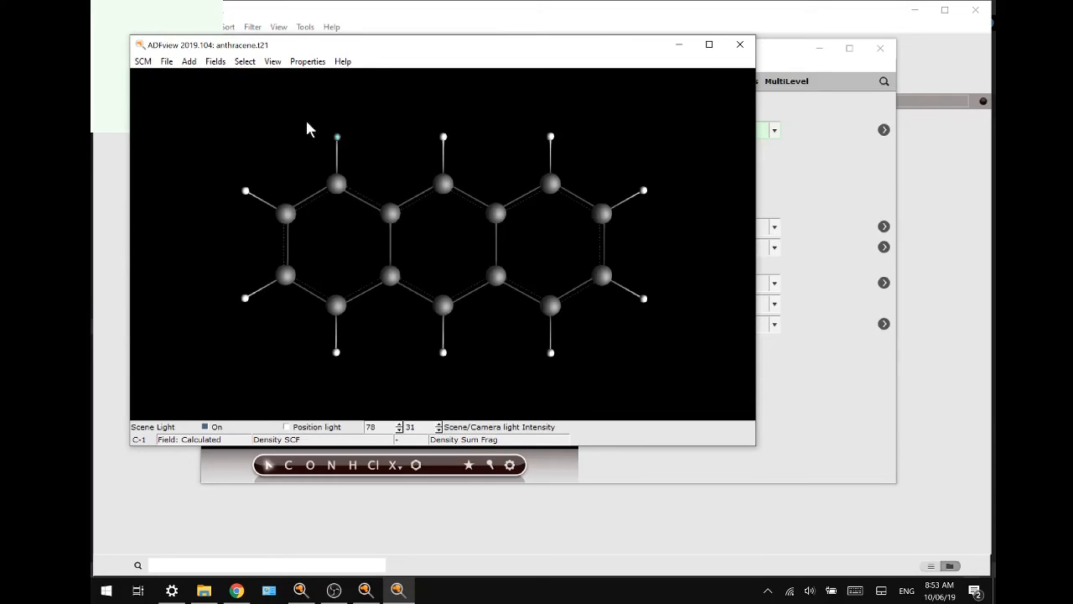
Select one hydrogen and extend the selection to all ten hydrogens via Select Atoms Of Same Type.
left_click(245, 60)
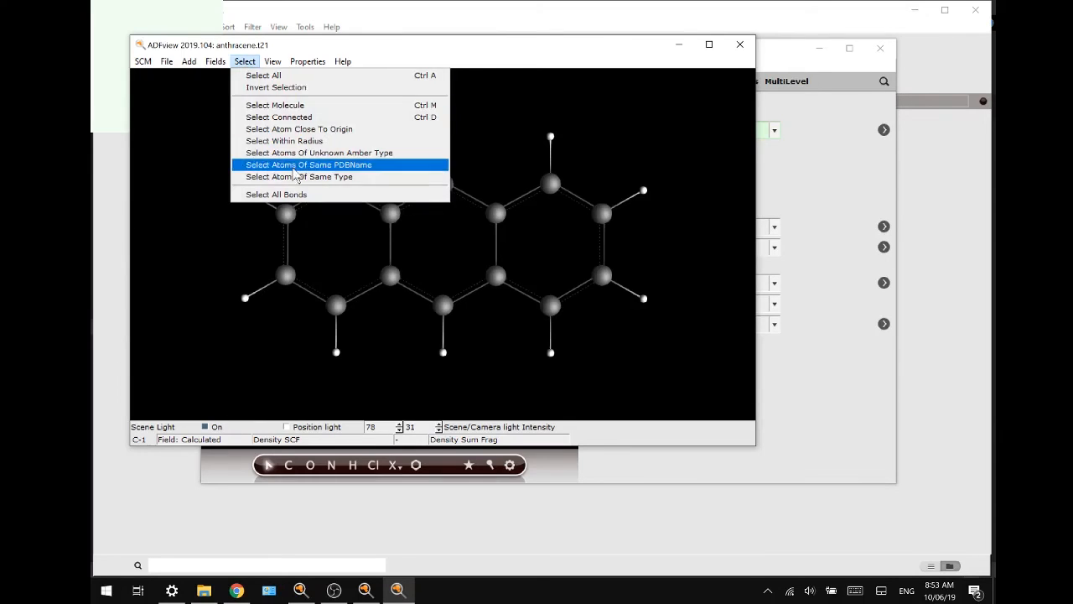
left_click(308, 164)
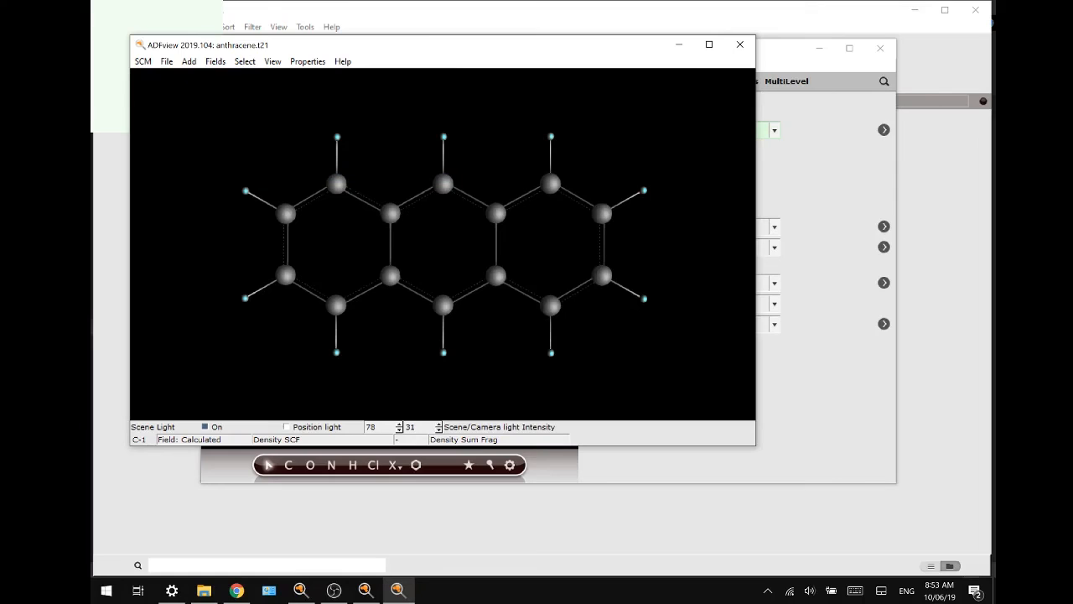
mouse_move(318, 209)
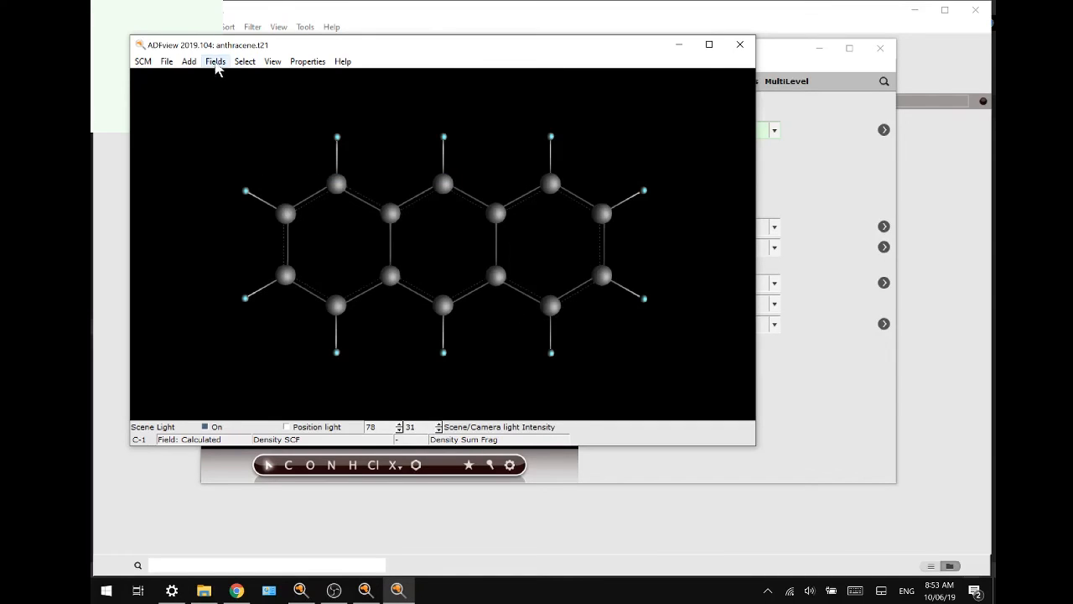
Add a Steric Interaction isosurface at value 5.0 around the hydrogens and rotate to view it edge-on and from above.
left_click(188, 60)
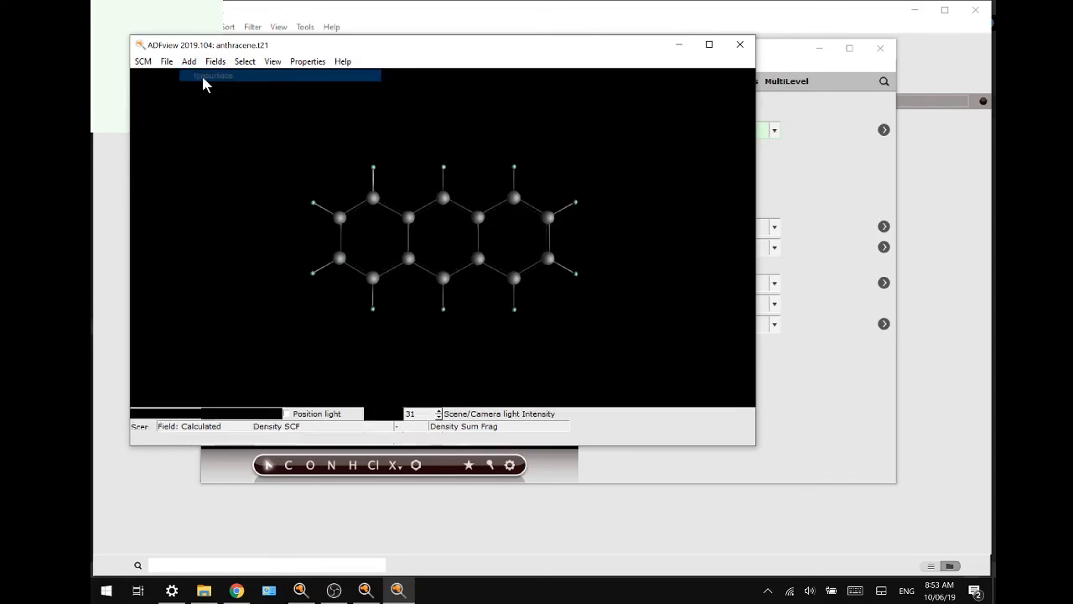
left_click(213, 75)
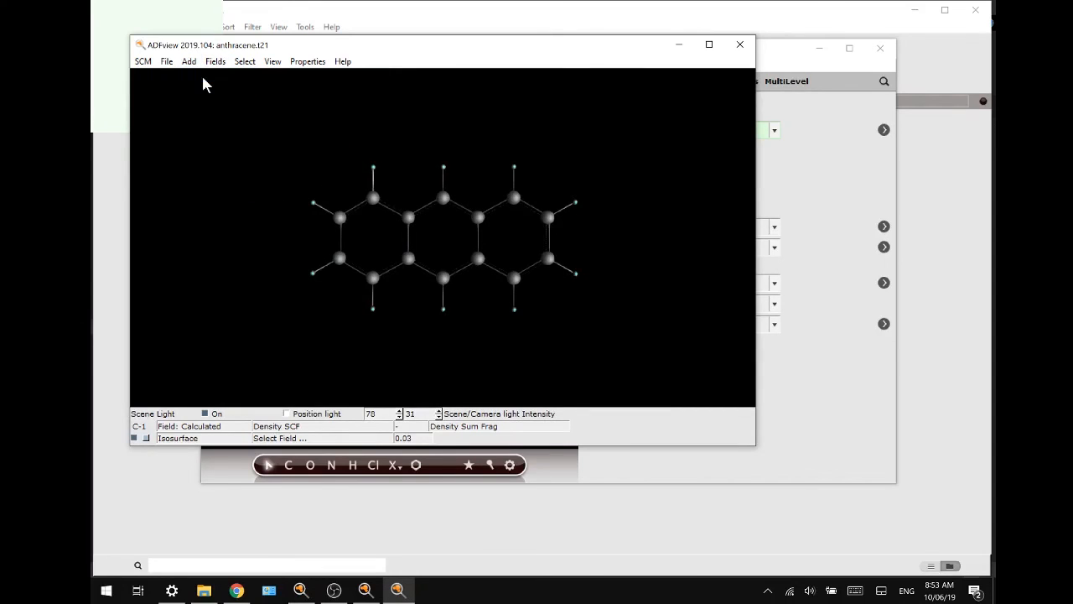
mouse_move(282, 249)
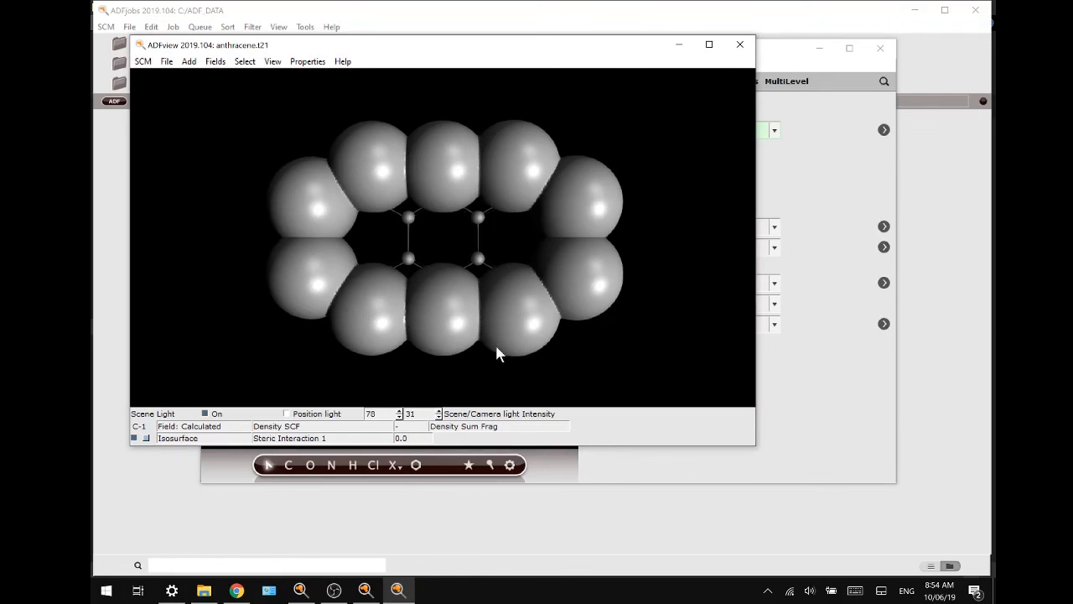
left_click_drag(500, 352, 483, 192)
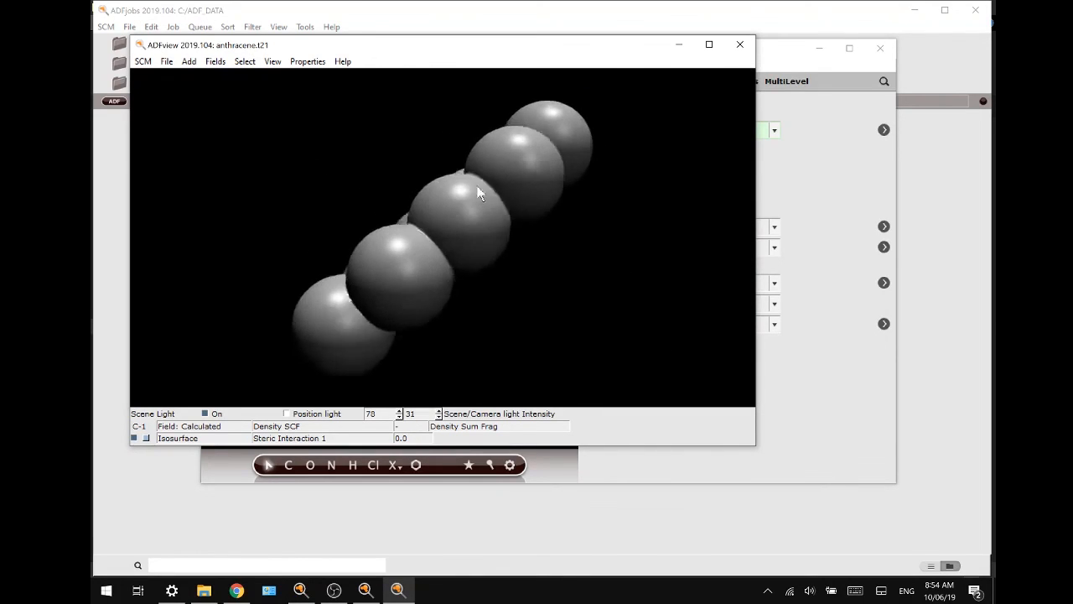
left_click_drag(478, 193, 416, 235)
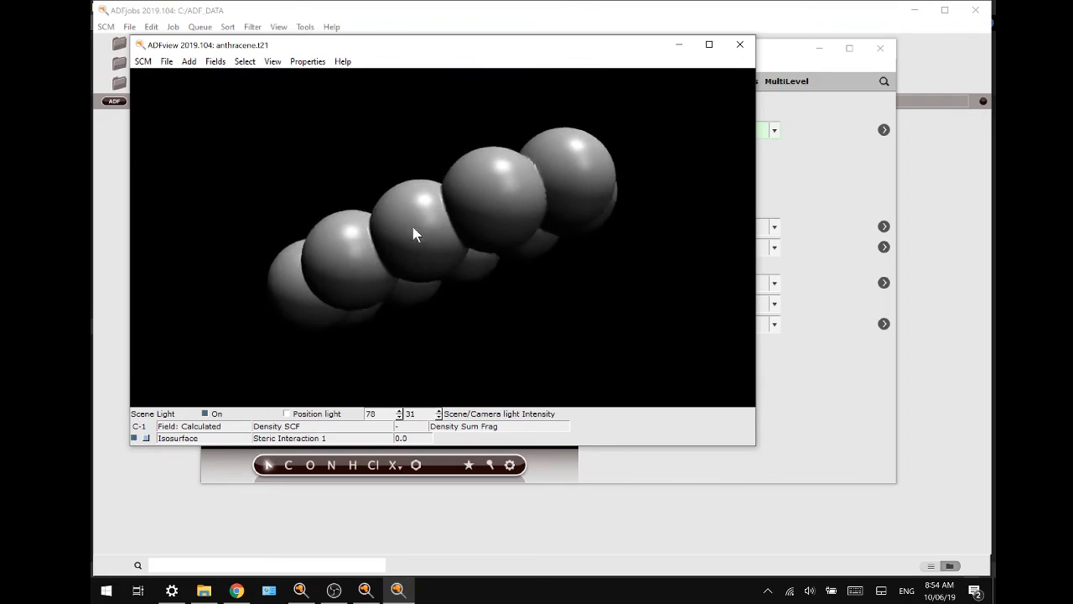
left_click_drag(410, 235, 621, 252)
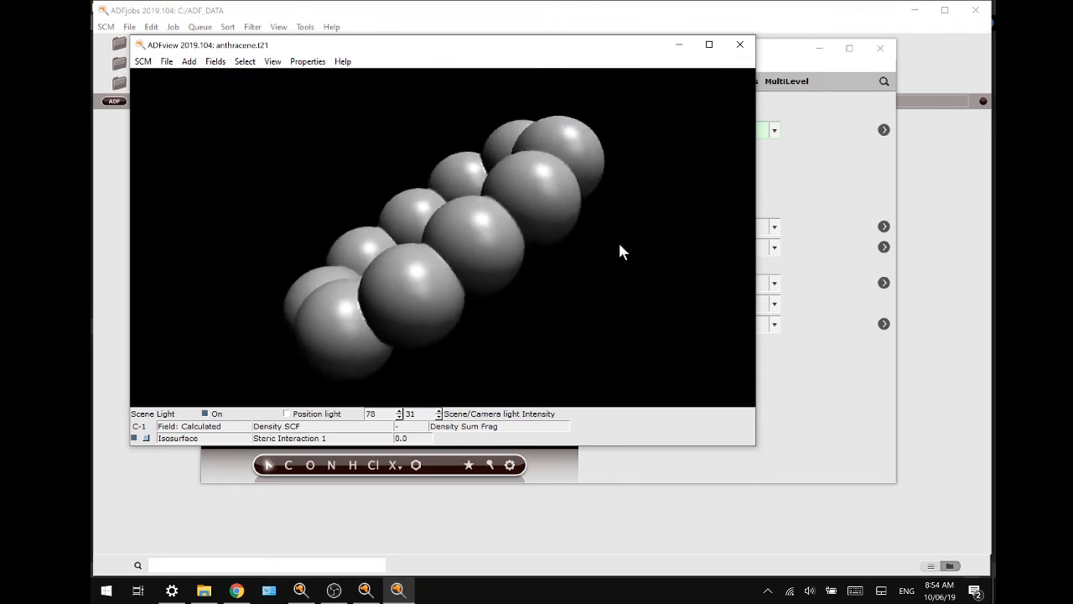
left_click_drag(620, 251, 468, 396)
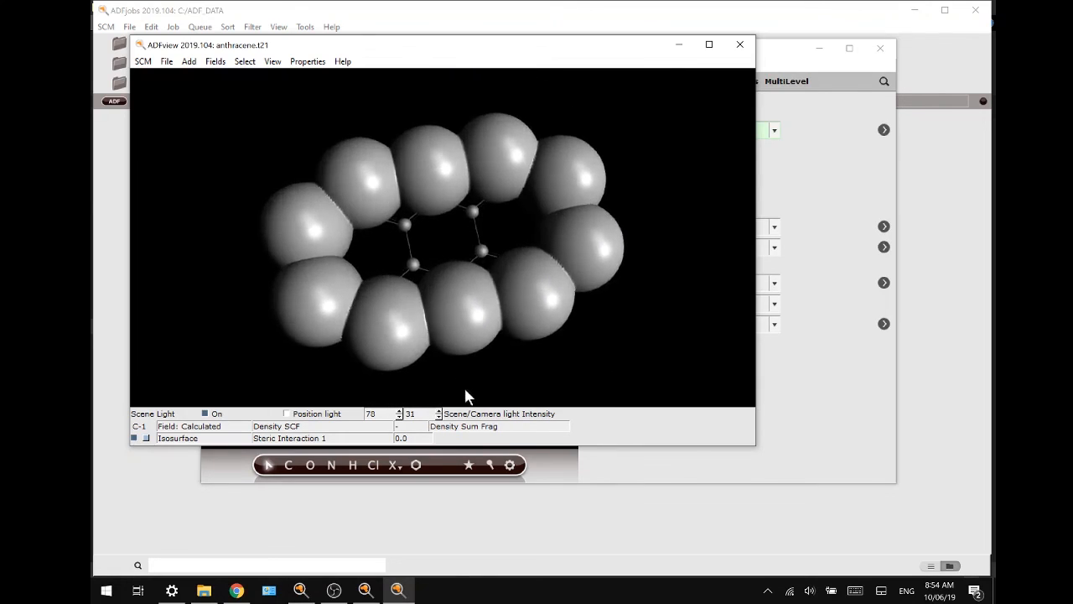